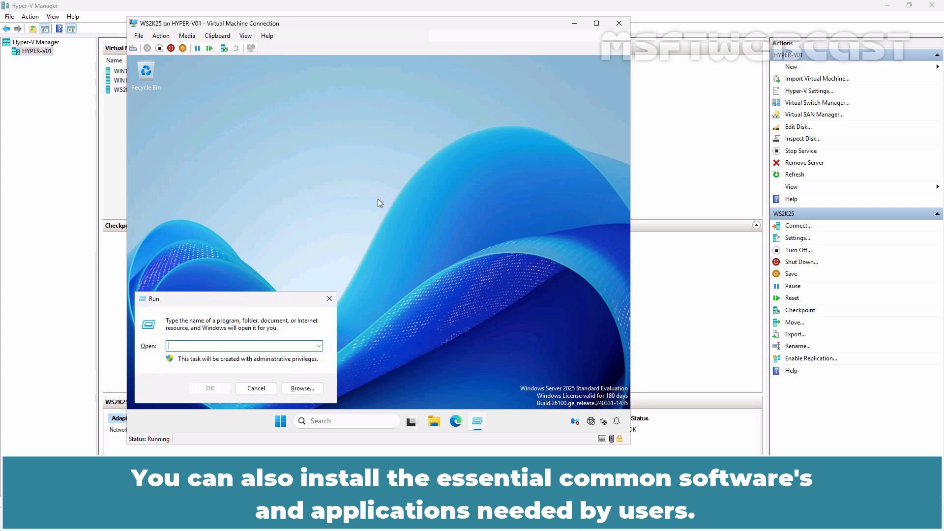
Review Programs and Features via appwiz.cpl in the VM, then close the list
{"action": "type", "text": "appwiz.cpl"}
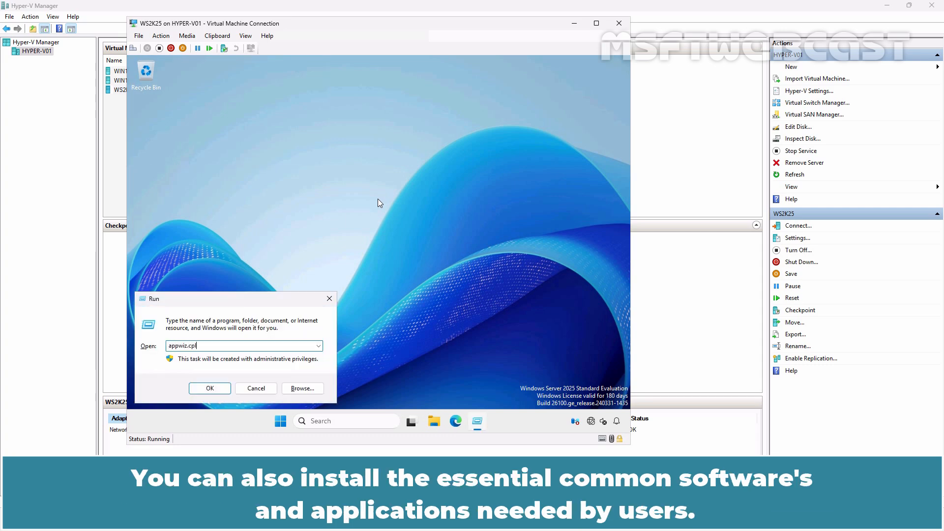
{"action": "left_click", "coordinate": [208, 387]}
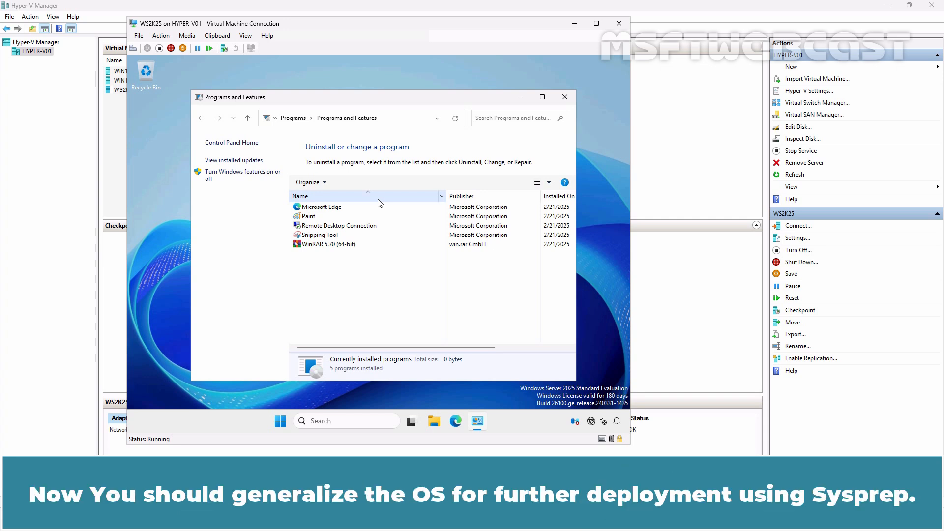
{"action": "left_click", "coordinate": [565, 98]}
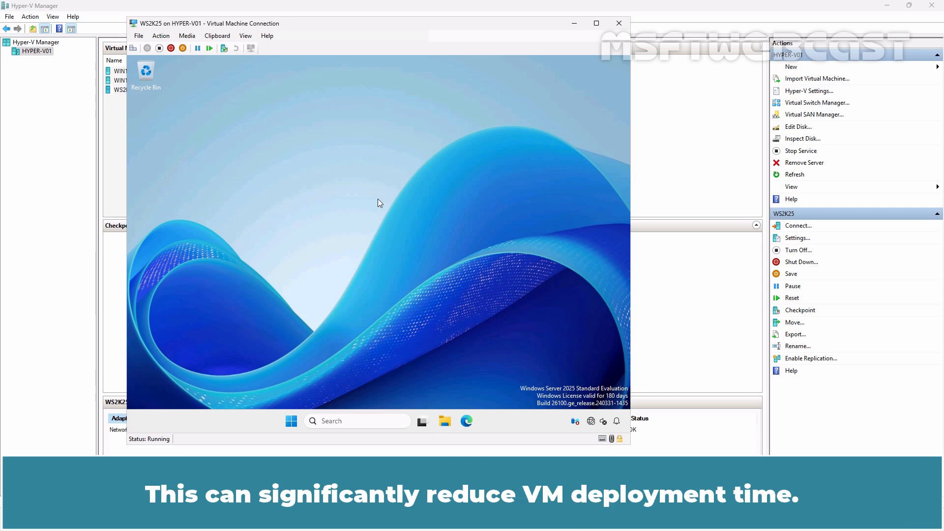
Run Sysprep in the VM with OOBE, Generalize ticked and Shutdown as the exit option
{"action": "type", "text": "sy"}
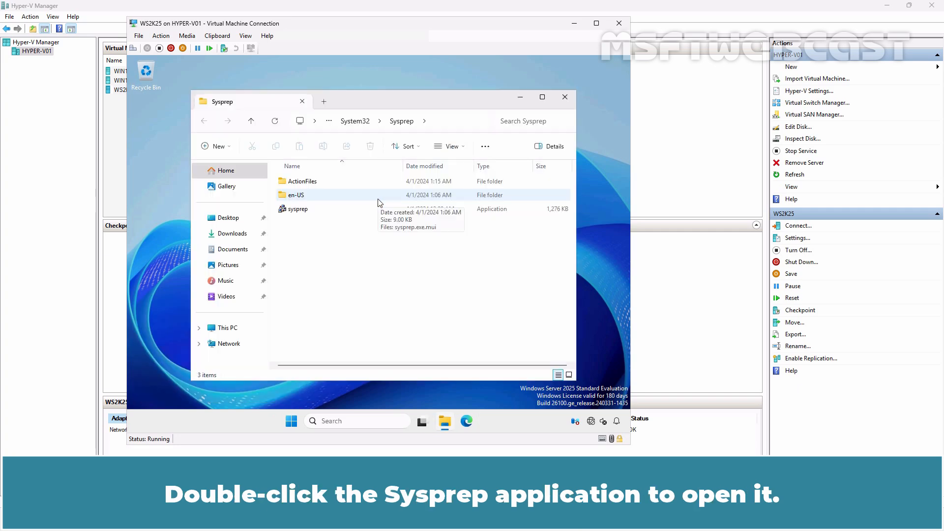
{"action": "double_click", "coordinate": [296, 209]}
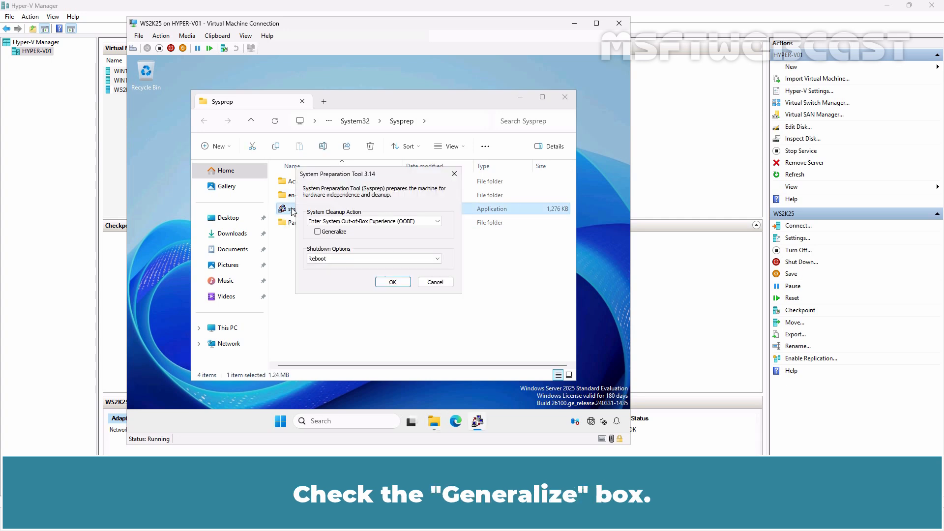
{"action": "left_click", "coordinate": [317, 232]}
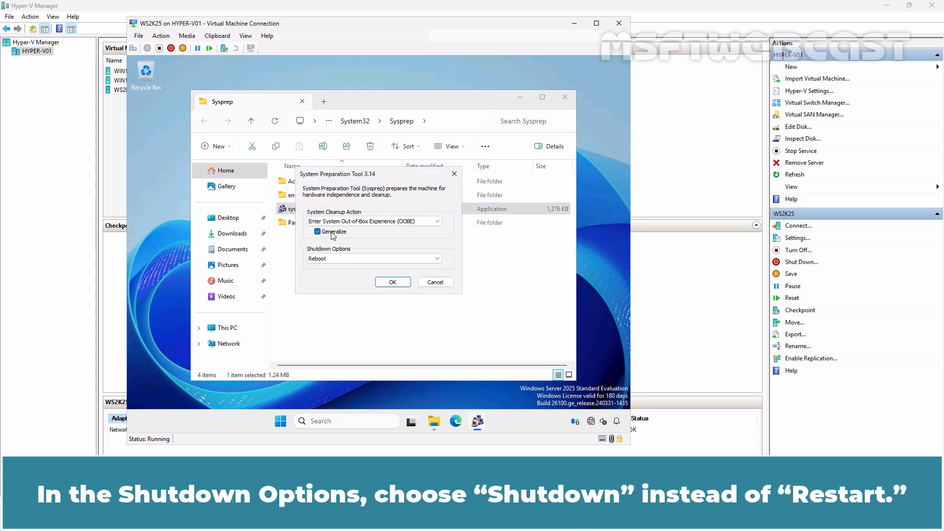
{"action": "left_click", "coordinate": [374, 259]}
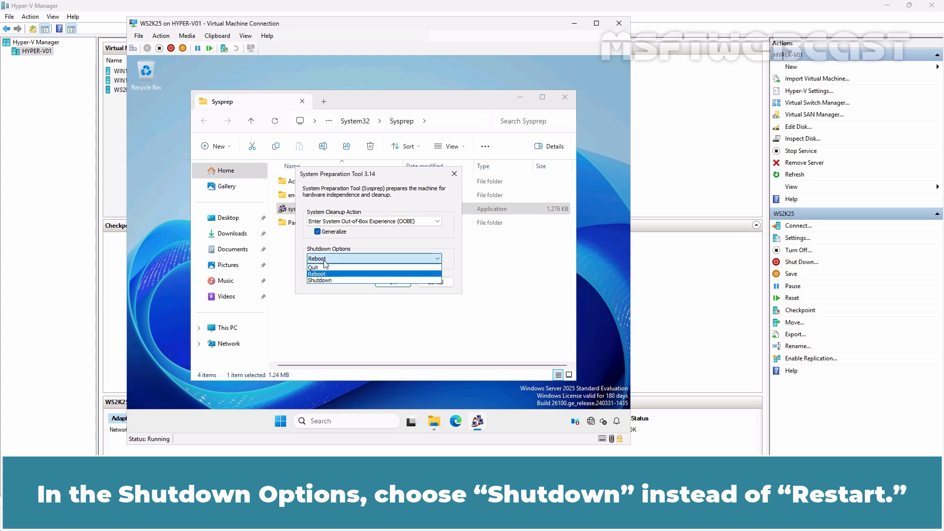
{"action": "left_click", "coordinate": [319, 281]}
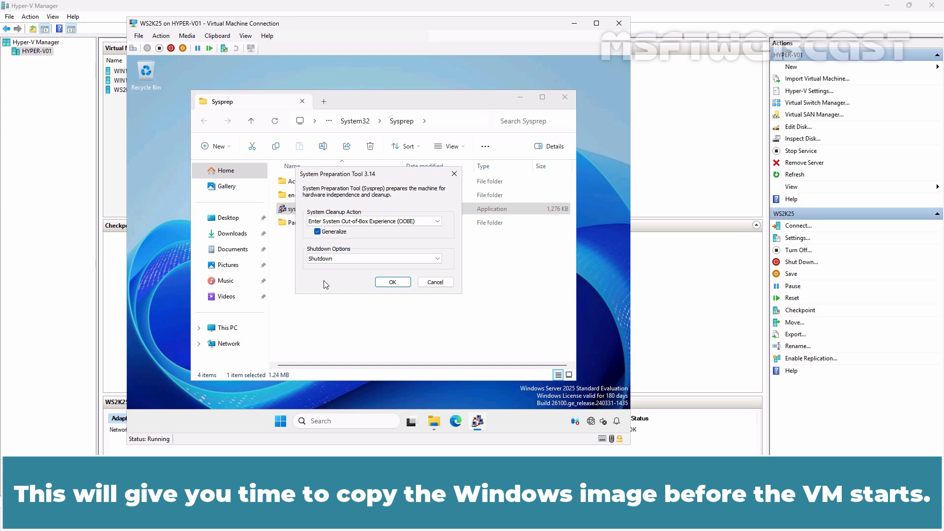
{"action": "left_click", "coordinate": [392, 282]}
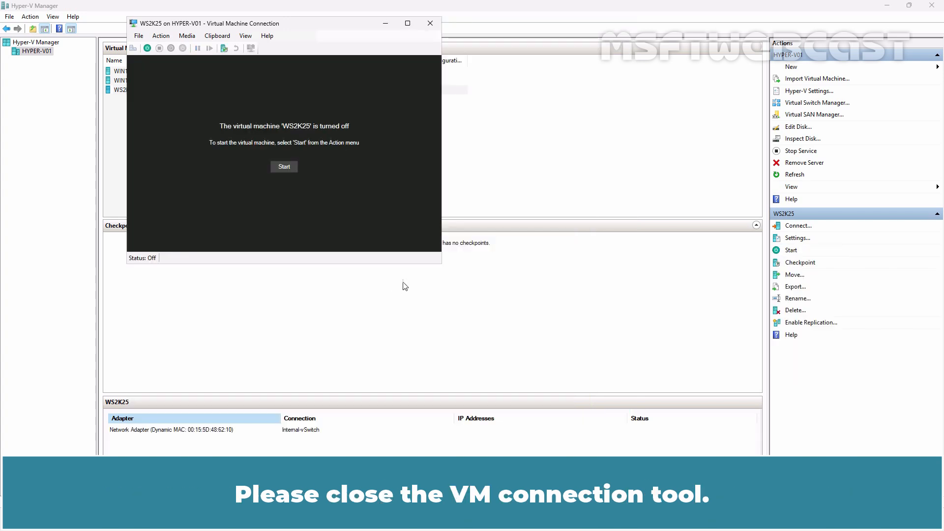
Close the VM connection and mark the WS2K25 disk file Read-only in its Properties
{"action": "left_click", "coordinate": [430, 23]}
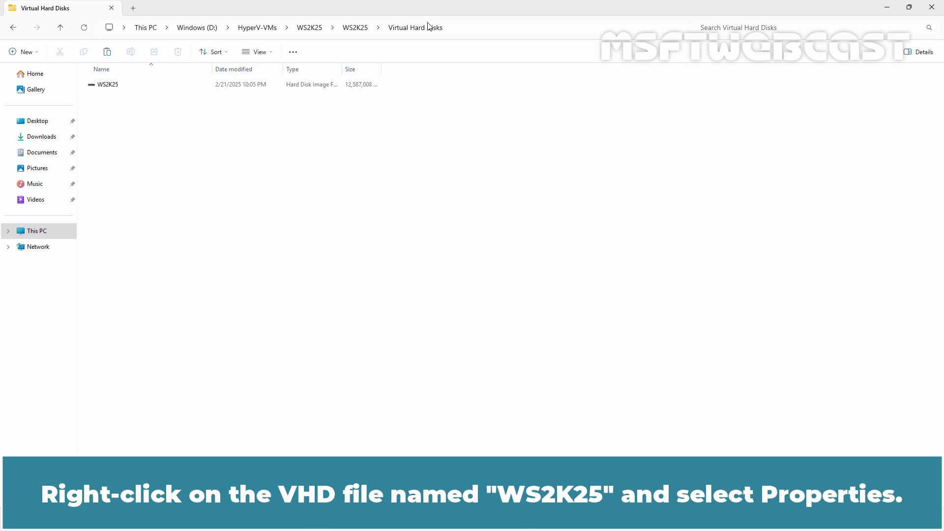
{"action": "left_click", "coordinate": [108, 85]}
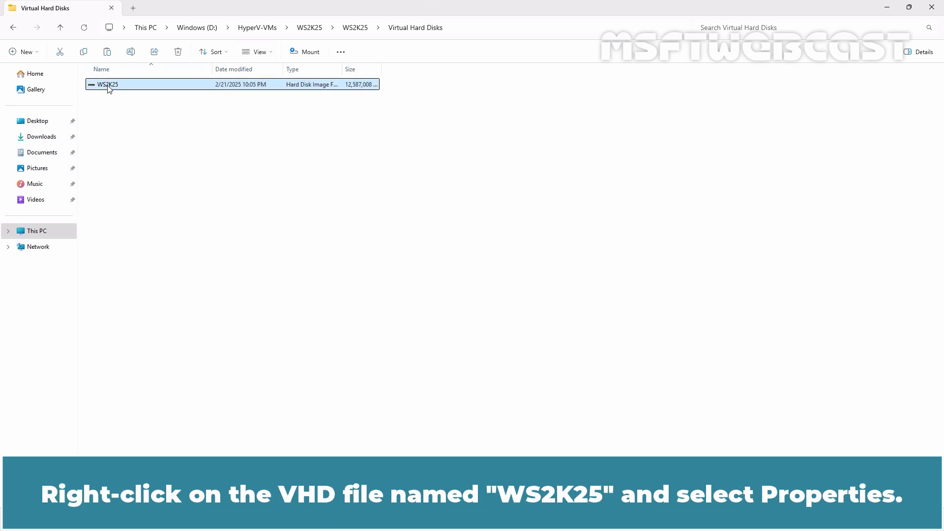
{"action": "right_click", "coordinate": [107, 84]}
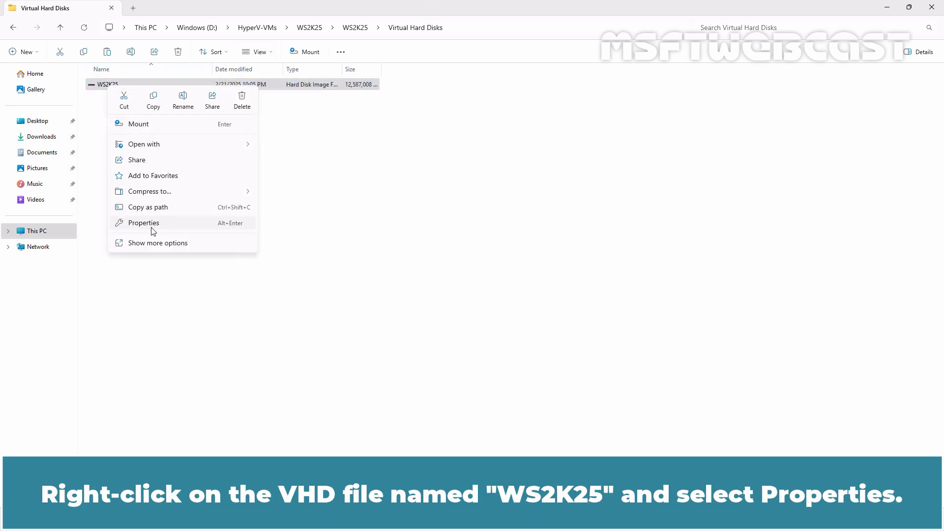
{"action": "left_click", "coordinate": [142, 224]}
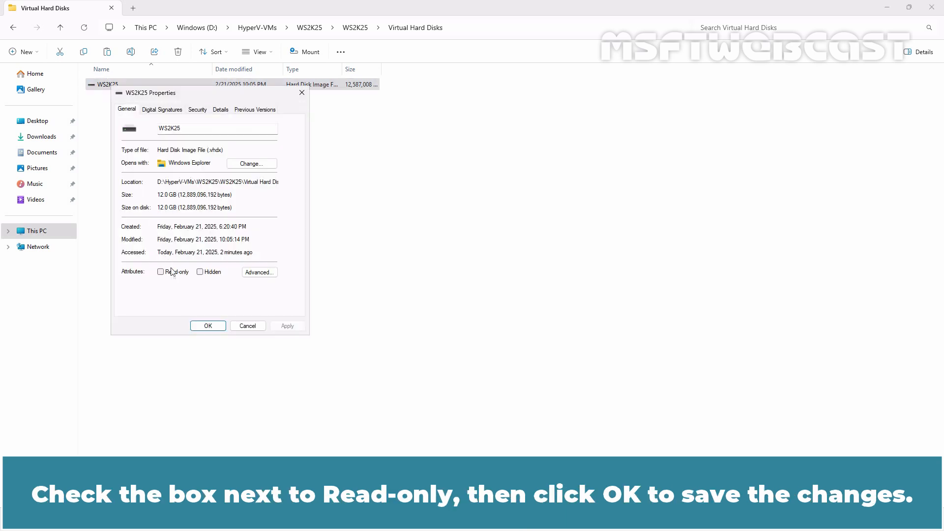
{"action": "left_click", "coordinate": [161, 272]}
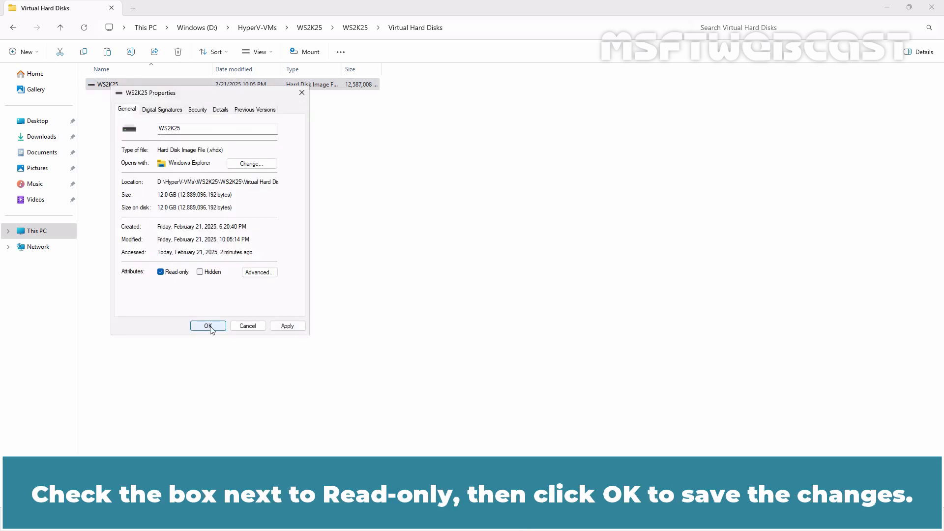
{"action": "left_click", "coordinate": [207, 325]}
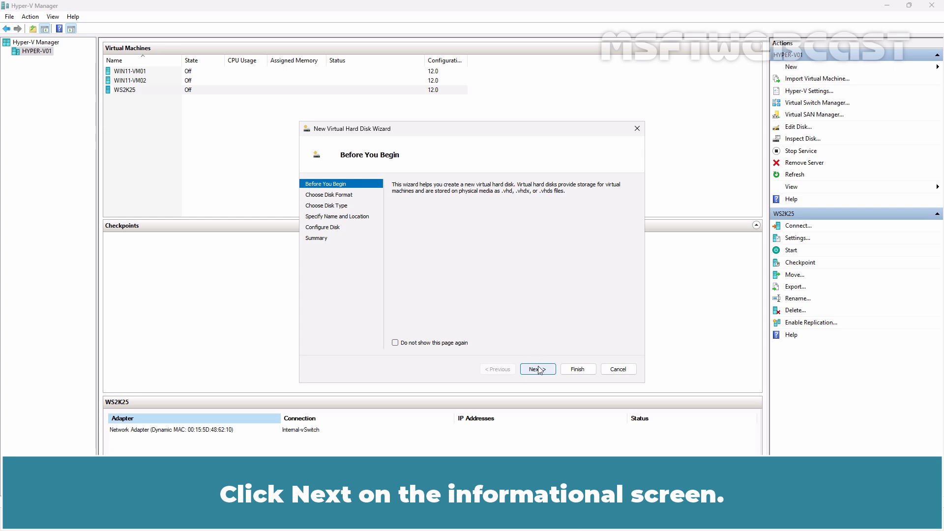
Advance the wizard with VHDX format, Differencing type, and the disk name and WS2K25-SRV01 location
{"action": "left_click", "coordinate": [537, 369]}
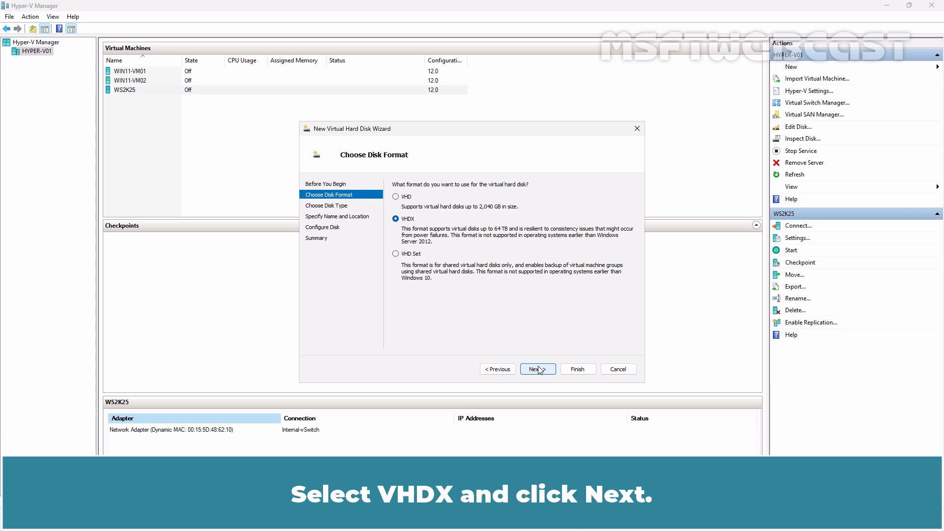
{"action": "left_click", "coordinate": [537, 369]}
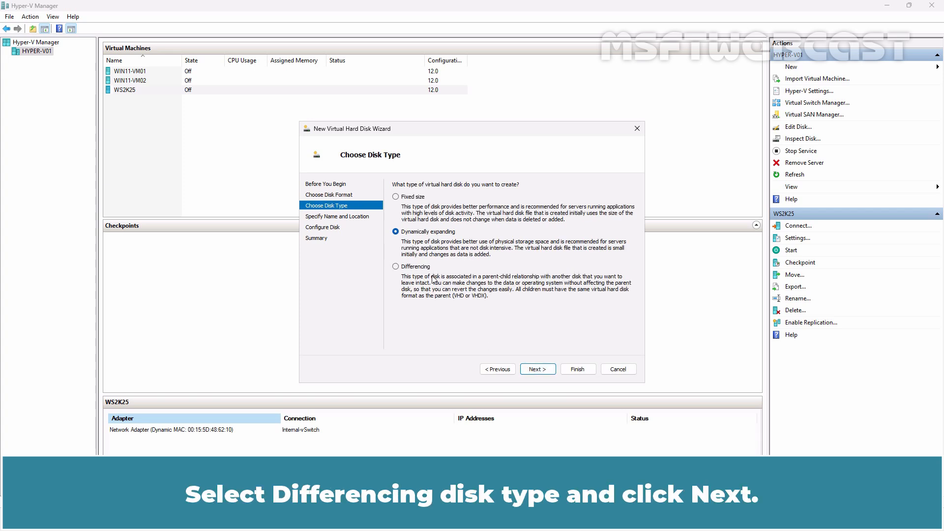
{"action": "left_click", "coordinate": [537, 369]}
{"action": "type", "text": "D:\\HyperV-VMs\\WS2K25-SRV01\\"}
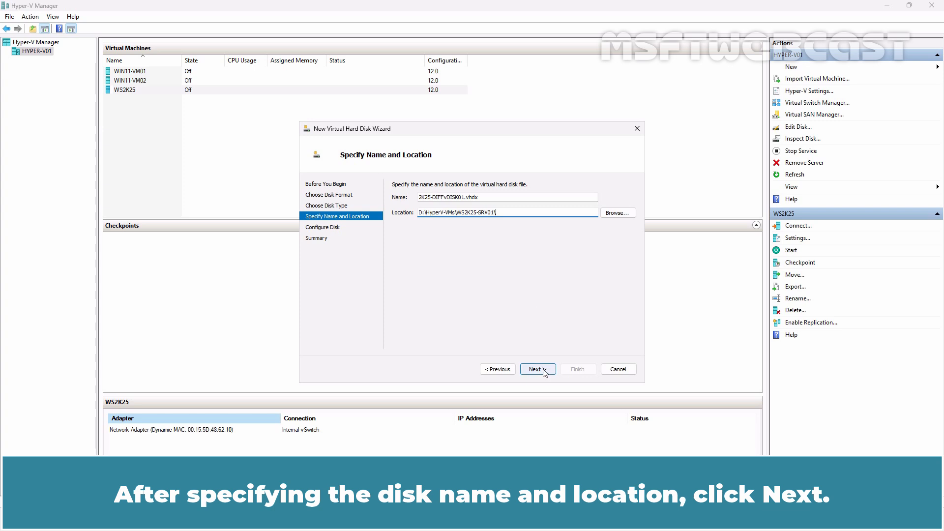
{"action": "left_click", "coordinate": [537, 369]}
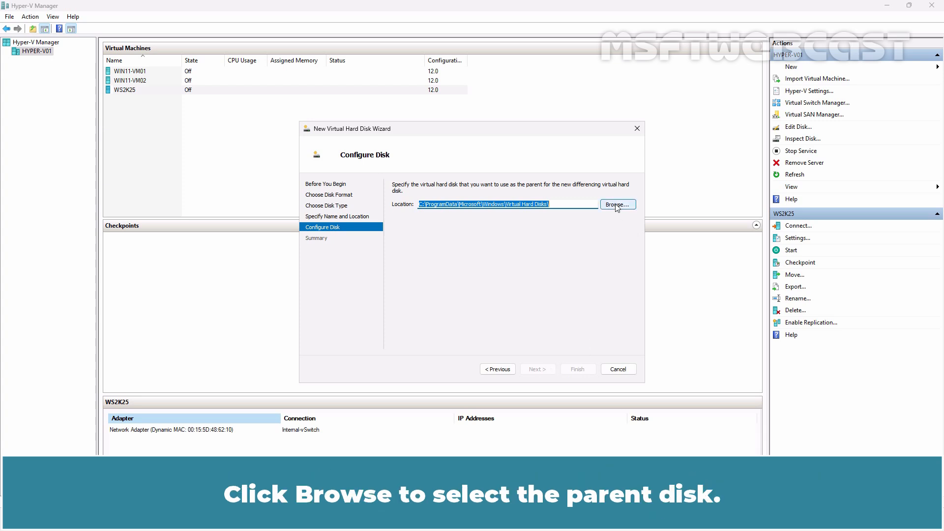
Browse to HyperV-VMs\WS2K25\Virtual Hard Disks and choose WS2K25.vhdx as the parent disk
{"action": "left_click", "coordinate": [617, 204]}
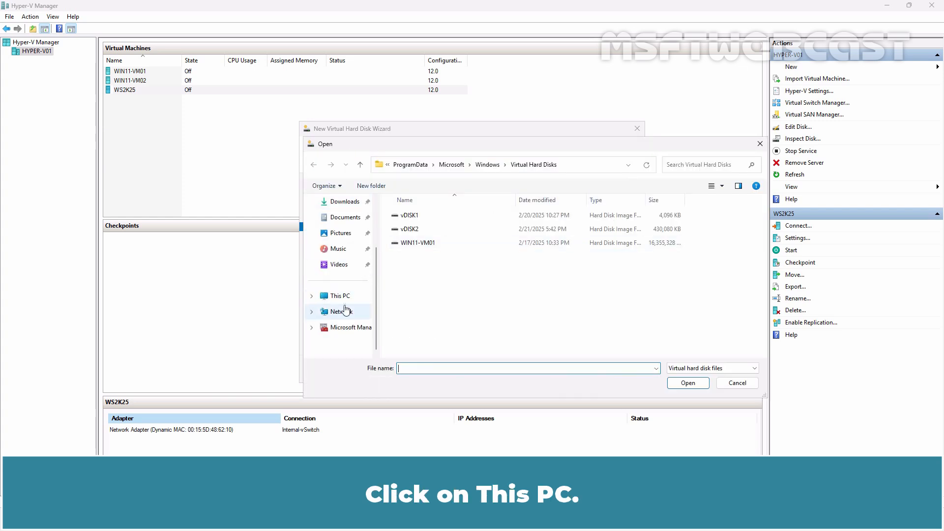
{"action": "left_click", "coordinate": [340, 296]}
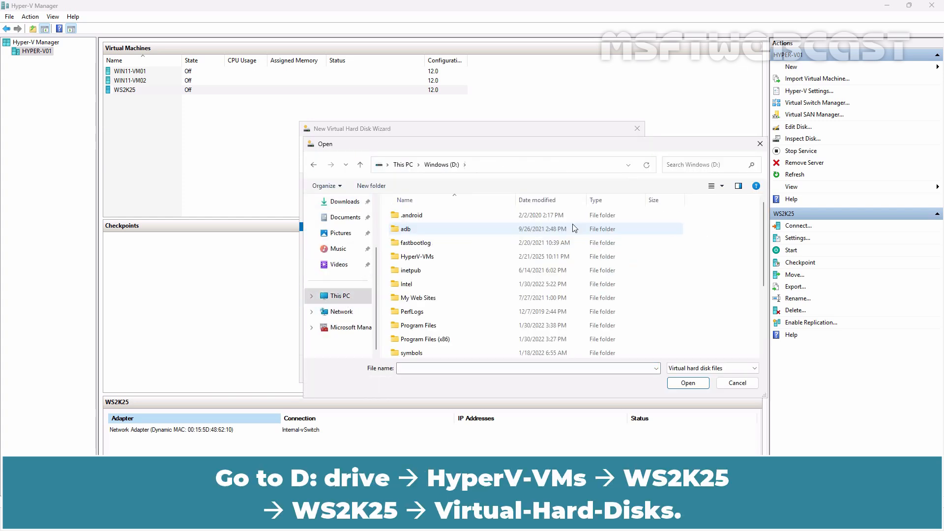
{"action": "double_click", "coordinate": [415, 256]}
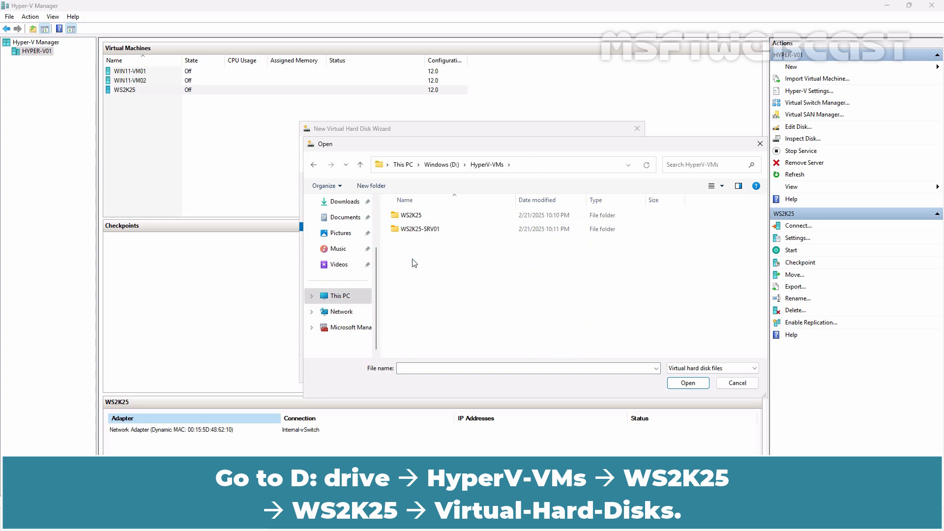
{"action": "double_click", "coordinate": [411, 215]}
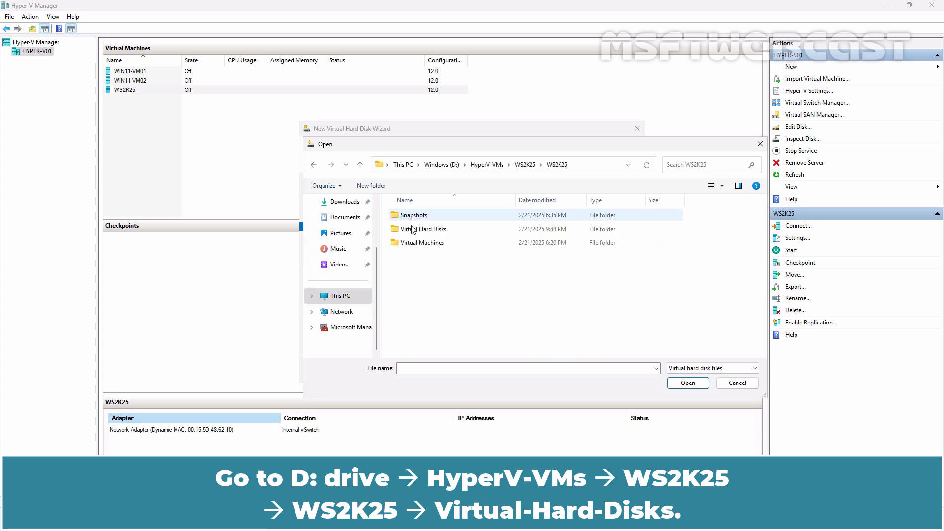
{"action": "double_click", "coordinate": [424, 229]}
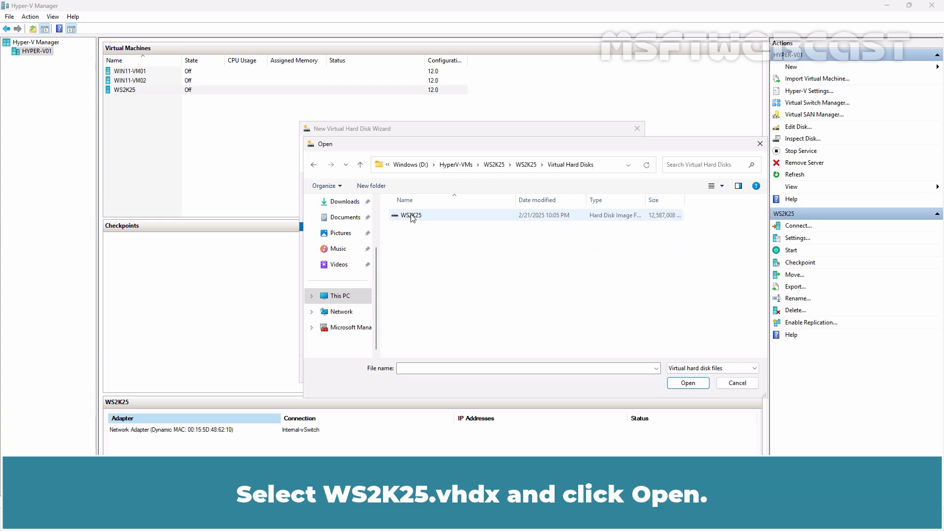
{"action": "left_click", "coordinate": [687, 383]}
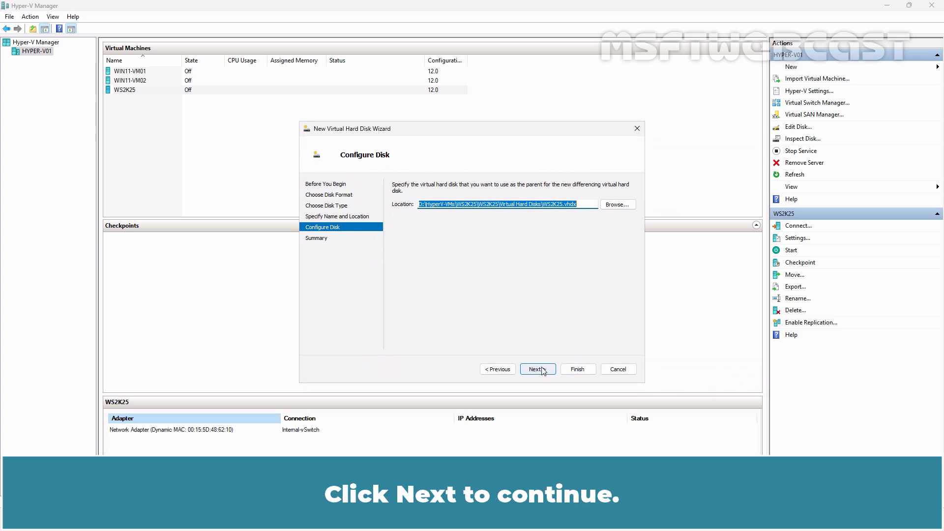
Review the summary and finish creating the 2K25-DIFFvDISK01.vhdx differencing disk
{"action": "left_click", "coordinate": [537, 369]}
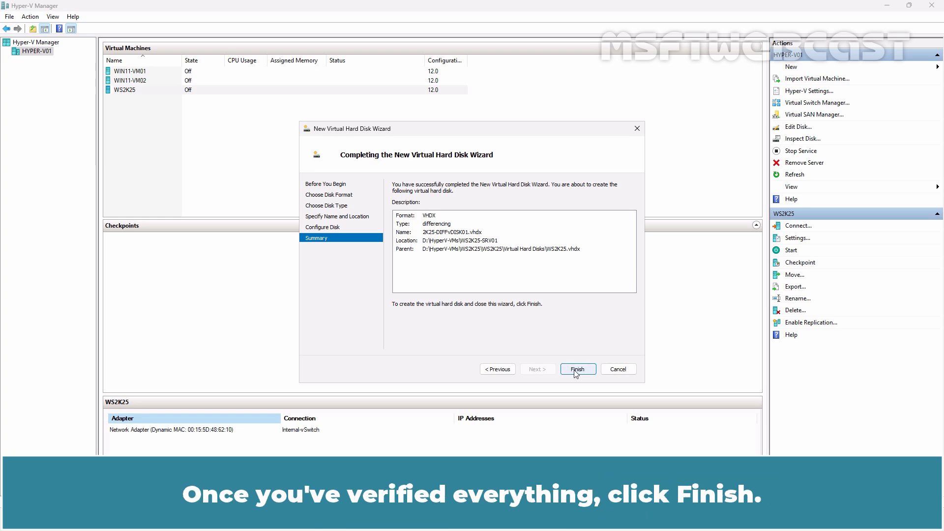
{"action": "left_click", "coordinate": [576, 368]}
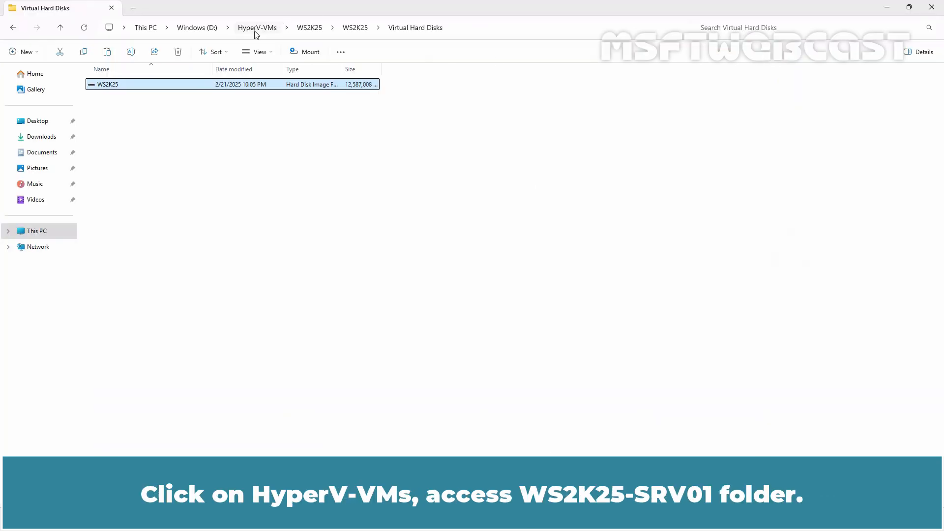
Check in WS2K25-SRV01 that the new differencing disk's Properties show 4 MB
{"action": "left_click", "coordinate": [257, 27]}
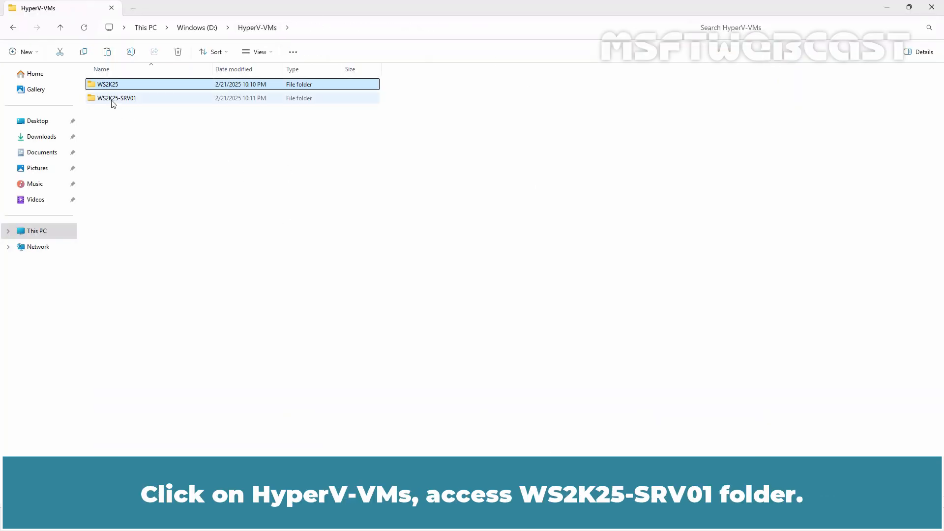
{"action": "double_click", "coordinate": [116, 98]}
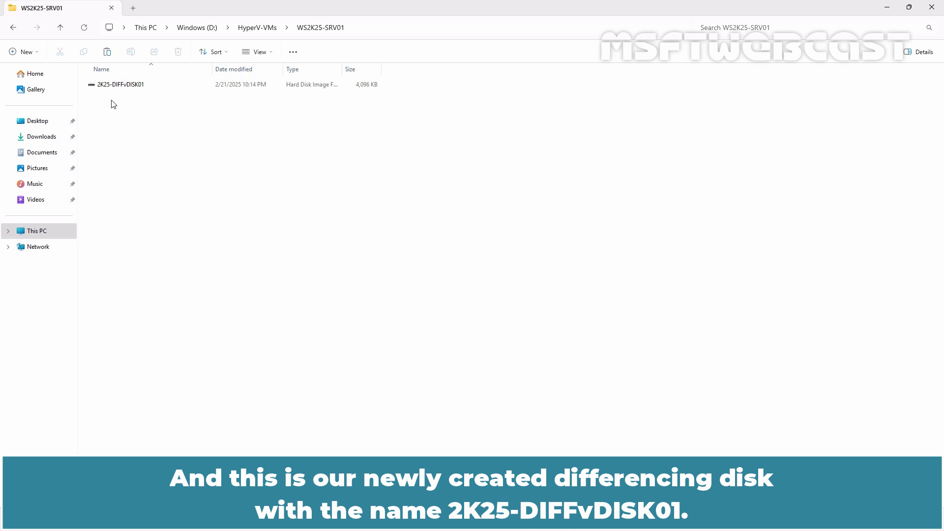
{"action": "left_click", "coordinate": [120, 85]}
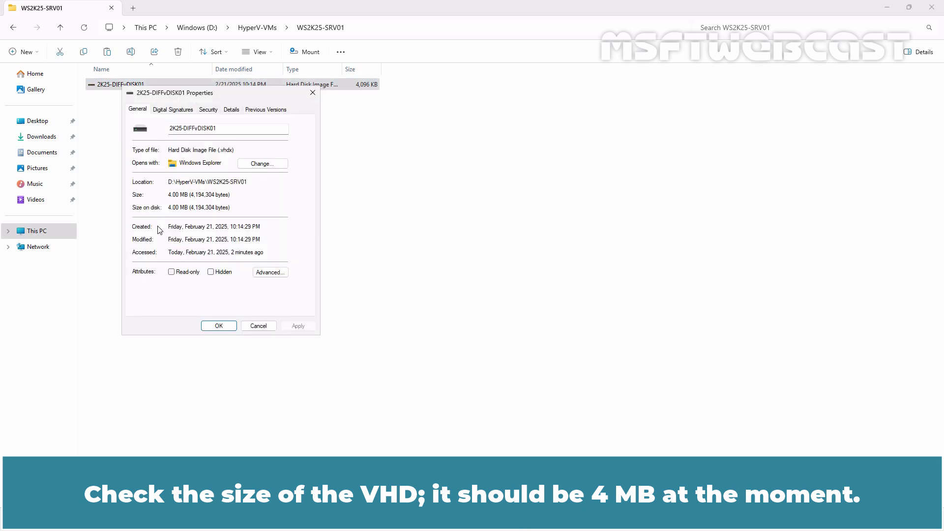
{"action": "mouse_move", "coordinate": [249, 320]}
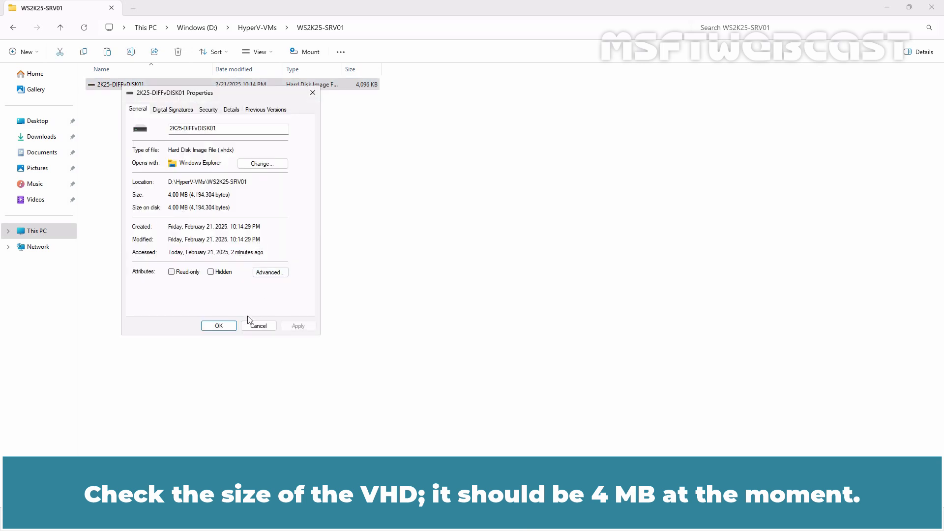
{"action": "left_click", "coordinate": [219, 325]}
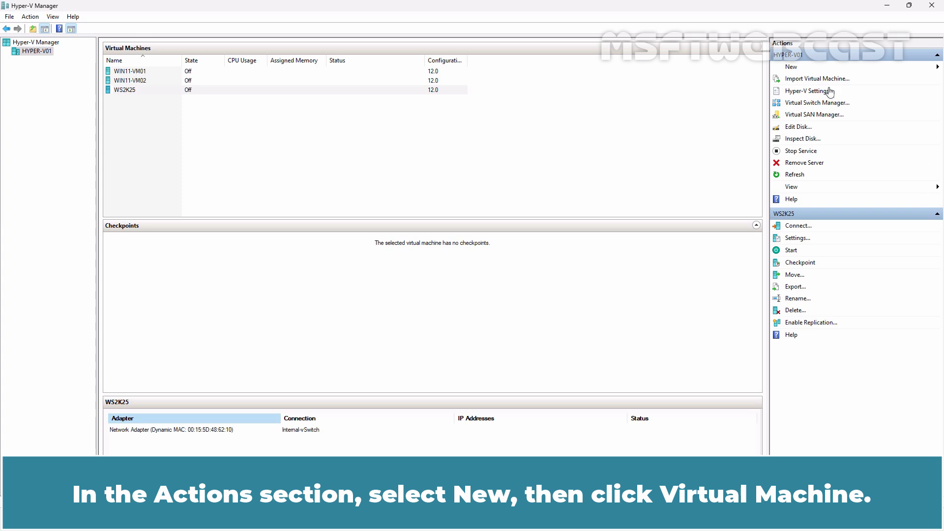
Start the New Virtual Machine wizard and name the machine WS2K25-SRV01
{"action": "left_click", "coordinate": [791, 66]}
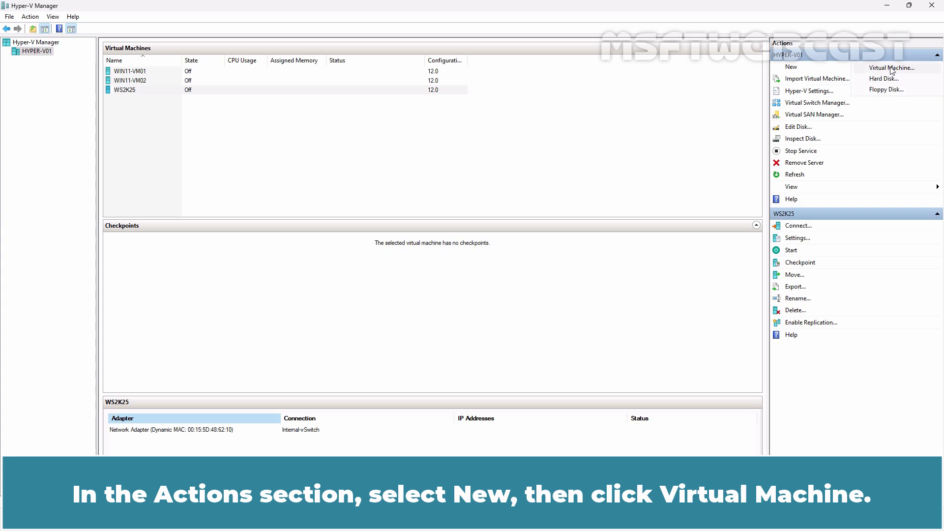
{"action": "left_click", "coordinate": [892, 67]}
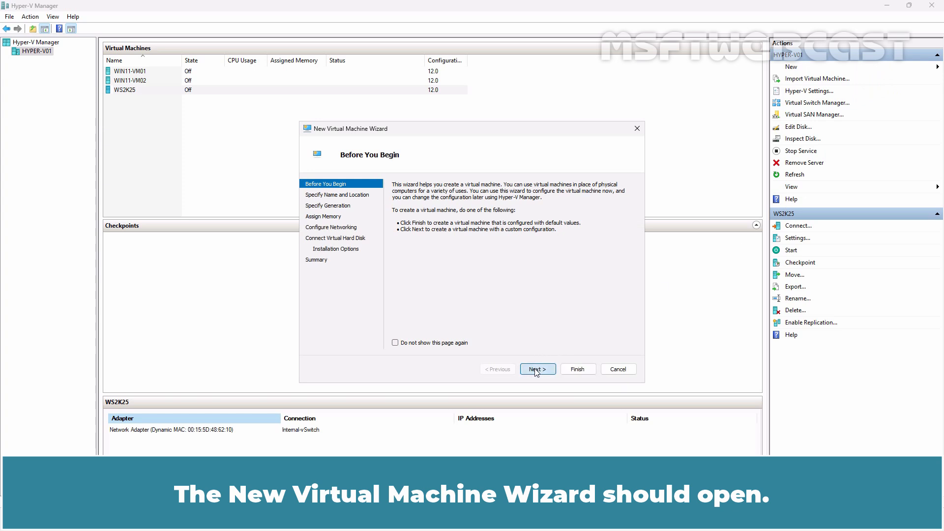
{"action": "left_click", "coordinate": [537, 369]}
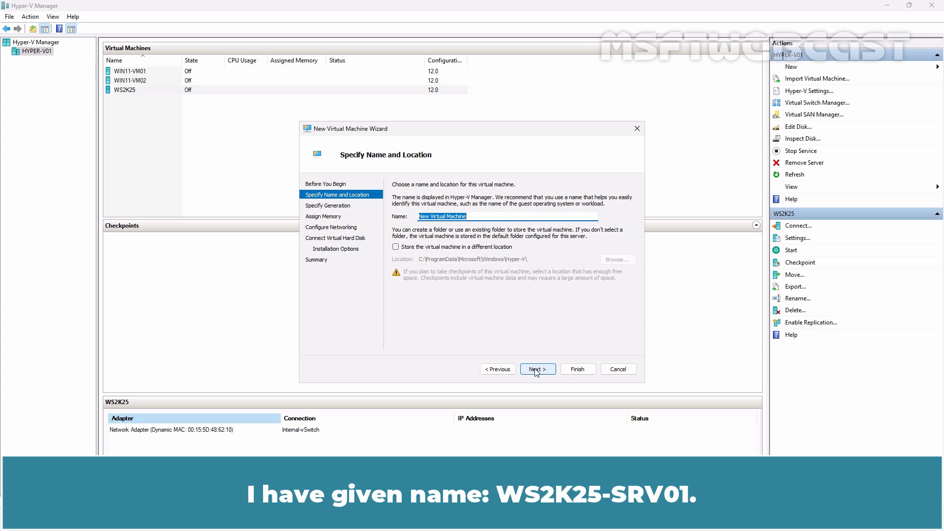
{"action": "type", "text": "WS2K25-SRV01"}
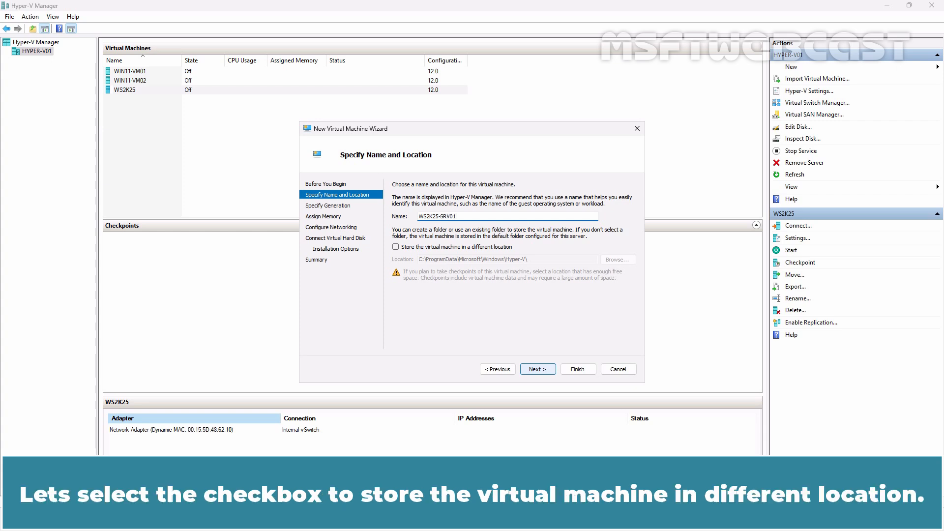
Store the VM in a different location, D:\HyperV-VMs\WS2K25-SRV01, and continue to generation
{"action": "left_click", "coordinate": [395, 247]}
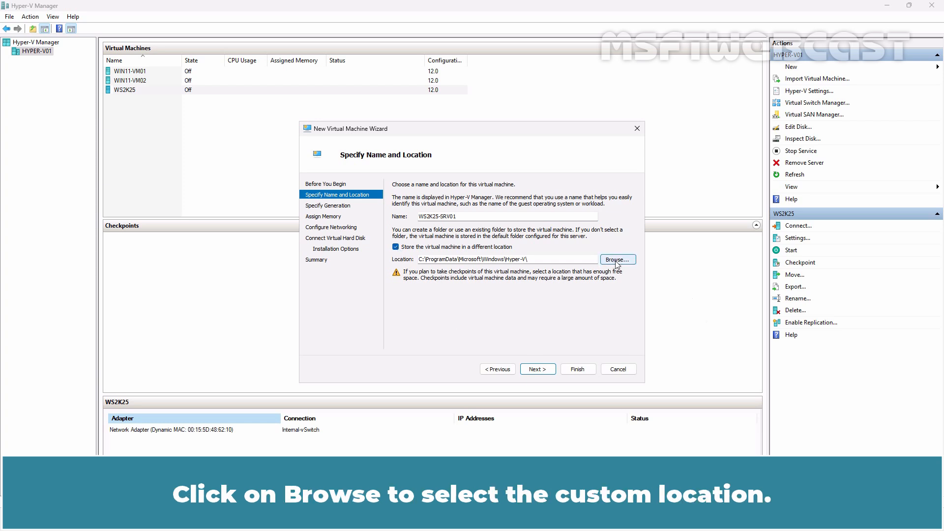
{"action": "left_click", "coordinate": [617, 259]}
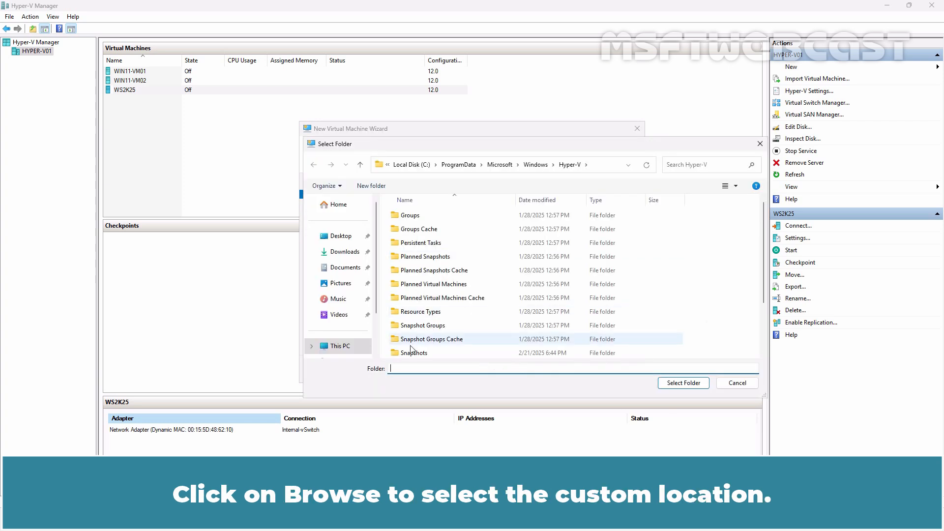
{"action": "left_click", "coordinate": [341, 327]}
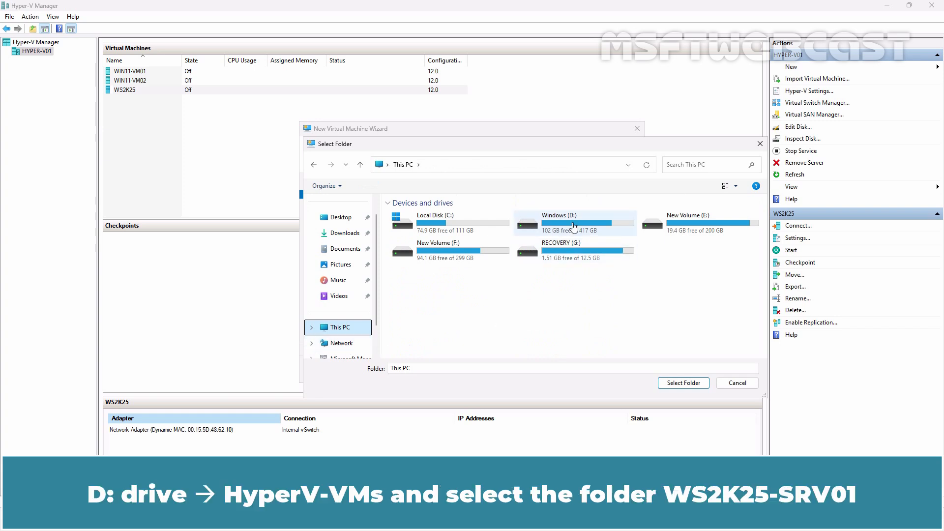
{"action": "double_click", "coordinate": [566, 223]}
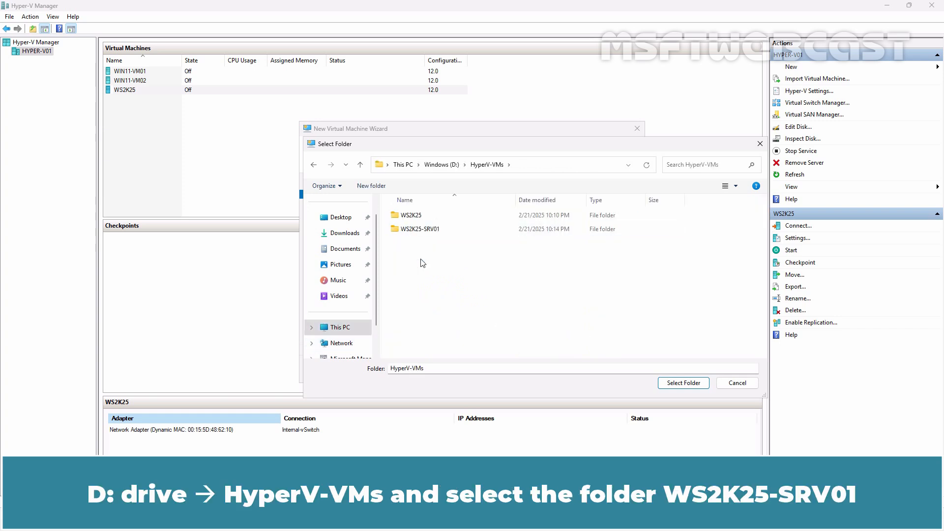
{"action": "left_click", "coordinate": [422, 229]}
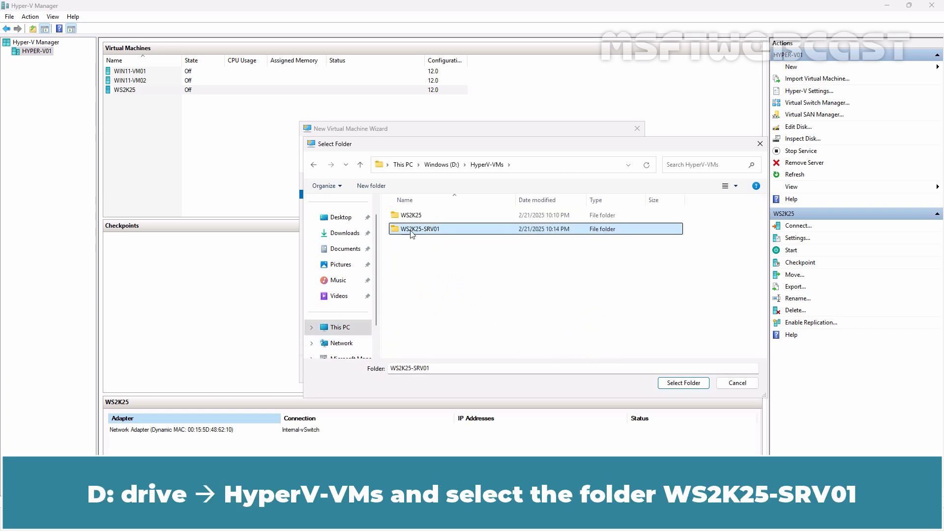
{"action": "mouse_move", "coordinate": [436, 234]}
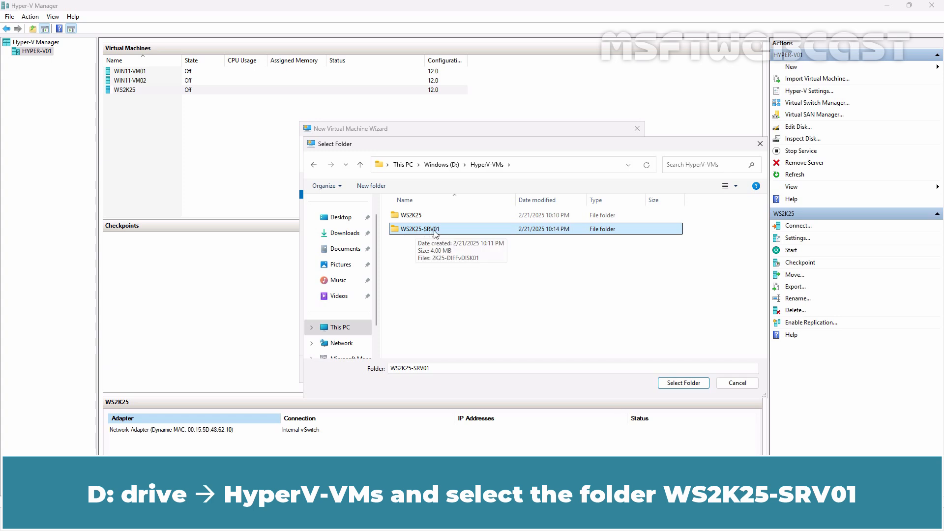
{"action": "left_click", "coordinate": [683, 383]}
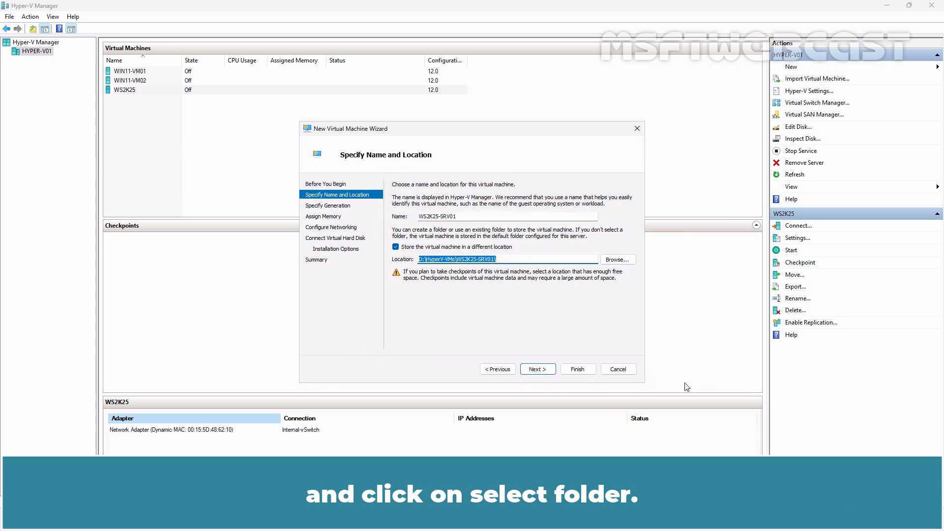
{"action": "left_click", "coordinate": [537, 368]}
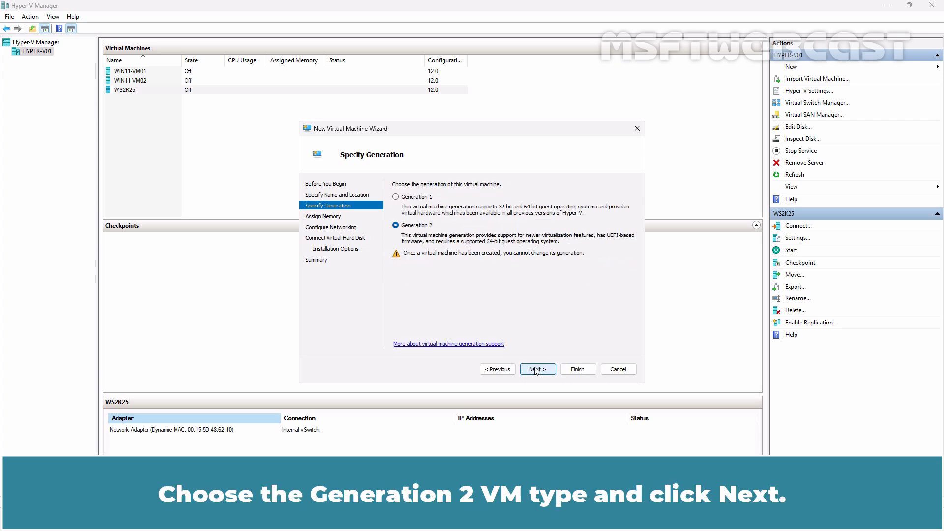
Accept Generation 2, enable Dynamic Memory, and connect the VM to Internal-vSwitch
{"action": "left_click", "coordinate": [536, 369]}
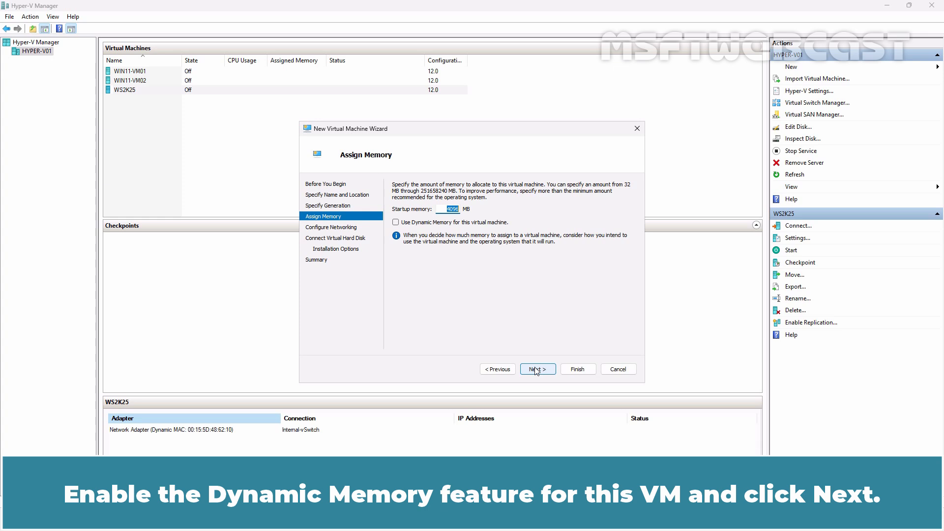
{"action": "left_click", "coordinate": [396, 222]}
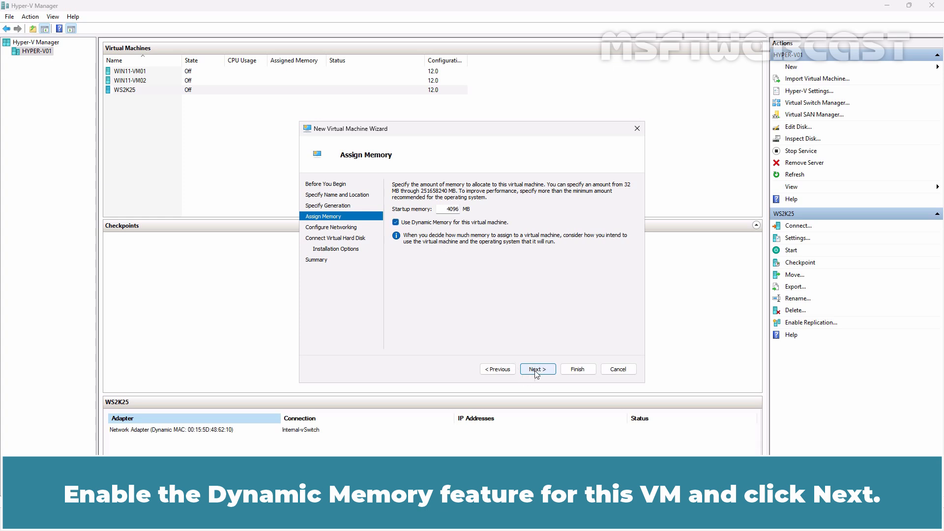
{"action": "left_click", "coordinate": [537, 369]}
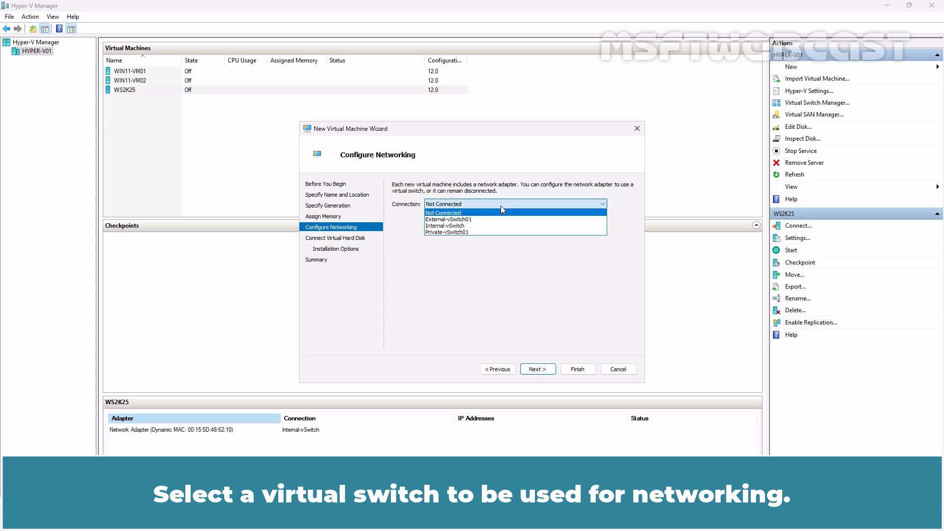
{"action": "left_click", "coordinate": [446, 227]}
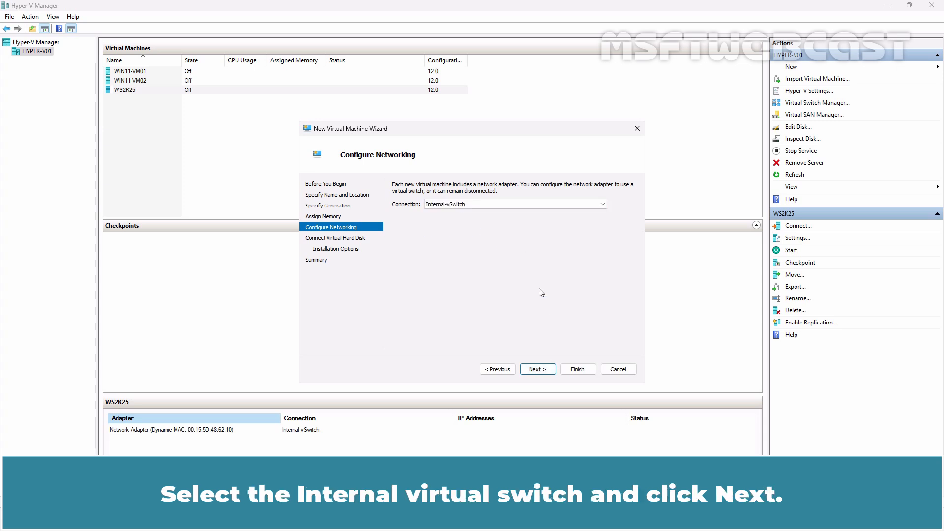
{"action": "left_click", "coordinate": [537, 369]}
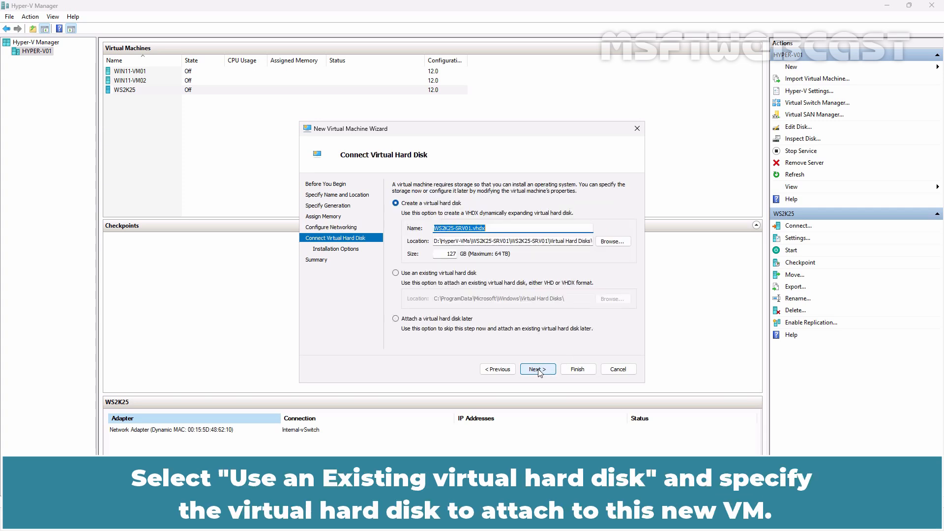
Attach the existing 2K25-DIFFvDISK01.vhdx from HyperV-VMs and finish creating WS2K25-SRV01
{"action": "left_click", "coordinate": [397, 272]}
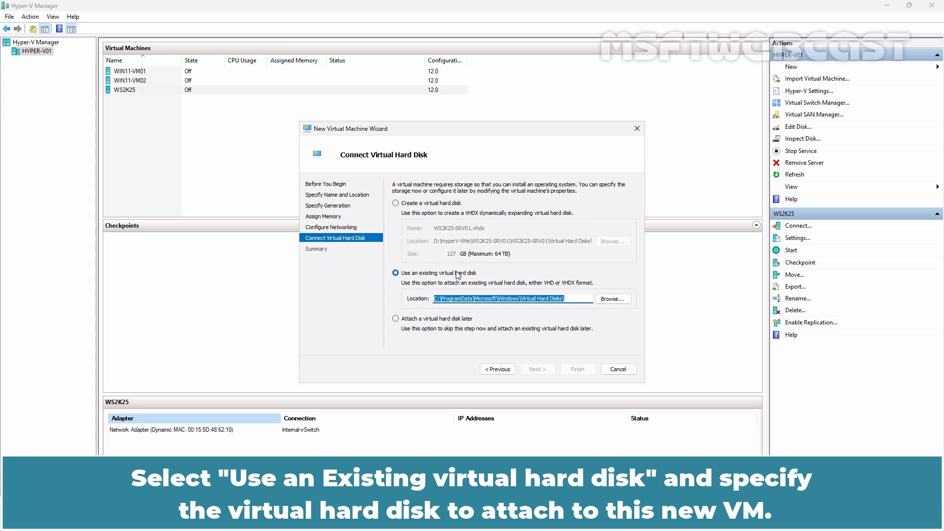
{"action": "left_click", "coordinate": [611, 299]}
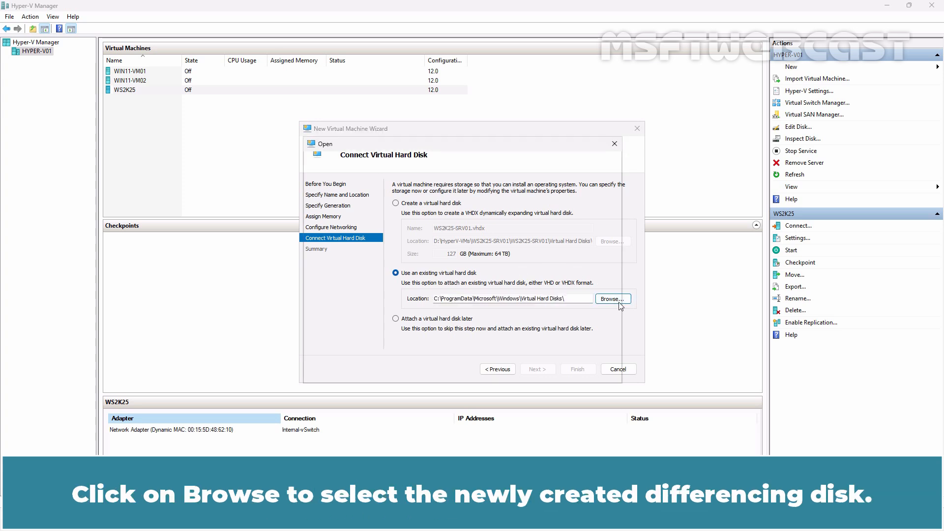
{"action": "left_click", "coordinate": [611, 299]}
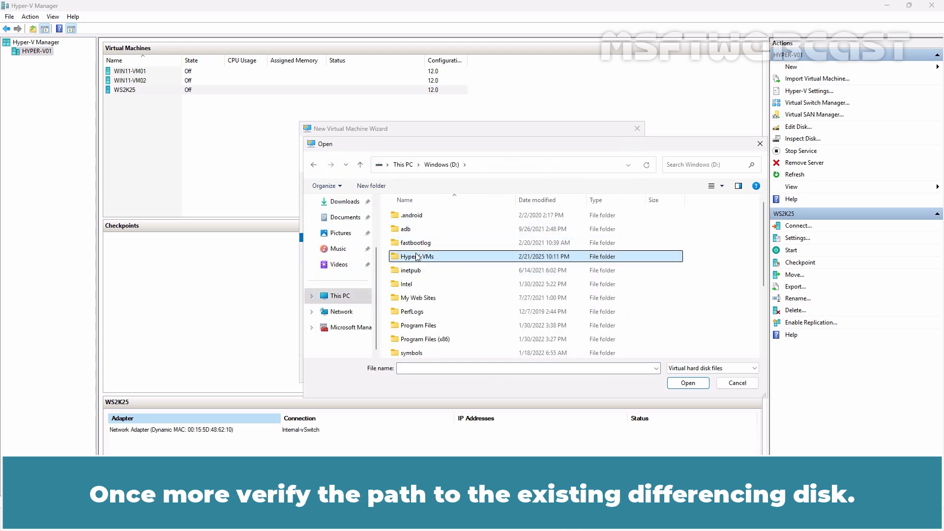
{"action": "double_click", "coordinate": [416, 255]}
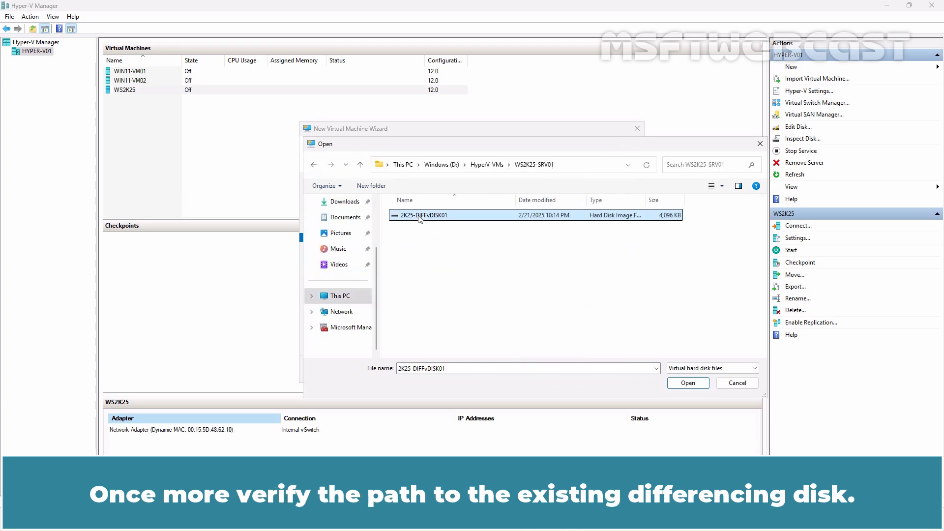
{"action": "left_click", "coordinate": [687, 382]}
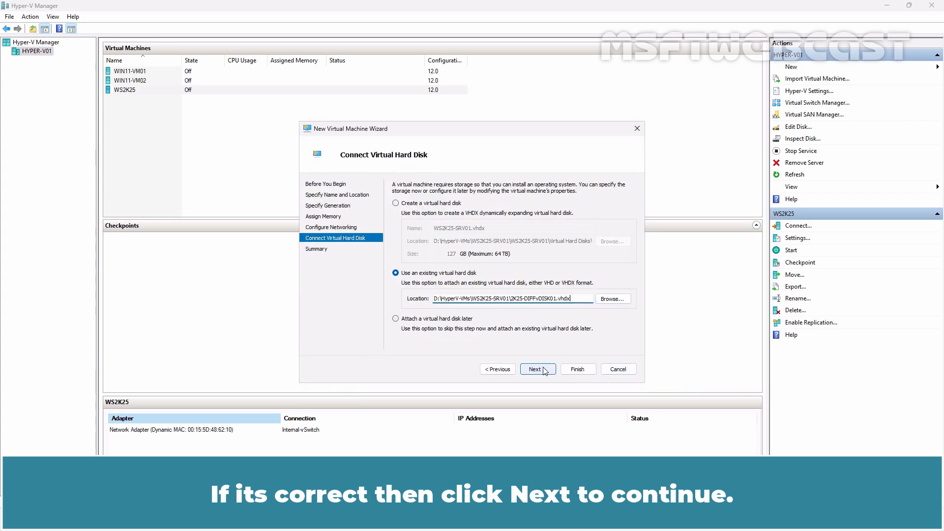
{"action": "left_click", "coordinate": [537, 369]}
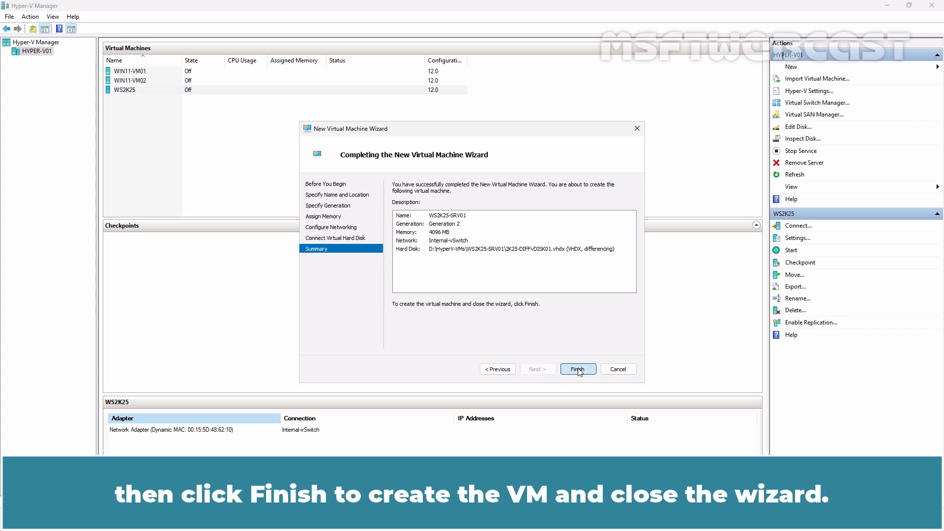
{"action": "left_click", "coordinate": [576, 368]}
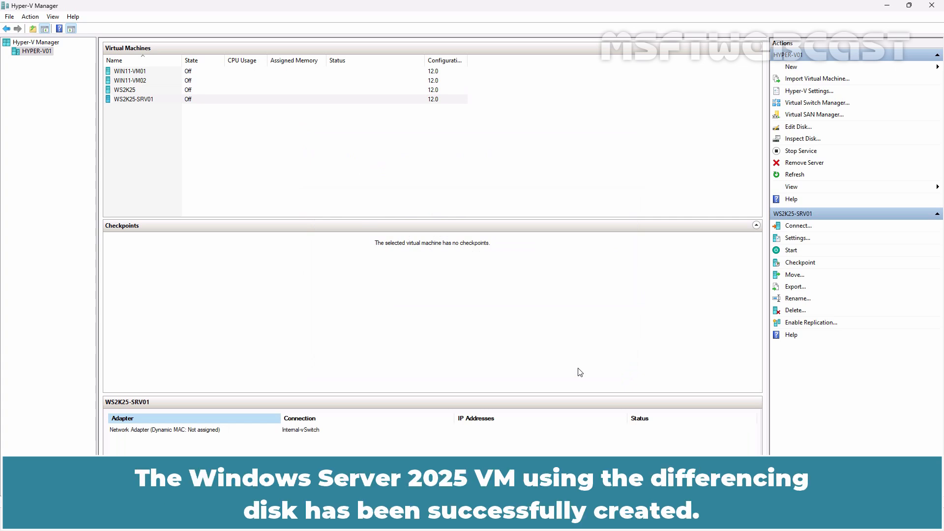
{"action": "mouse_move", "coordinate": [266, 149]}
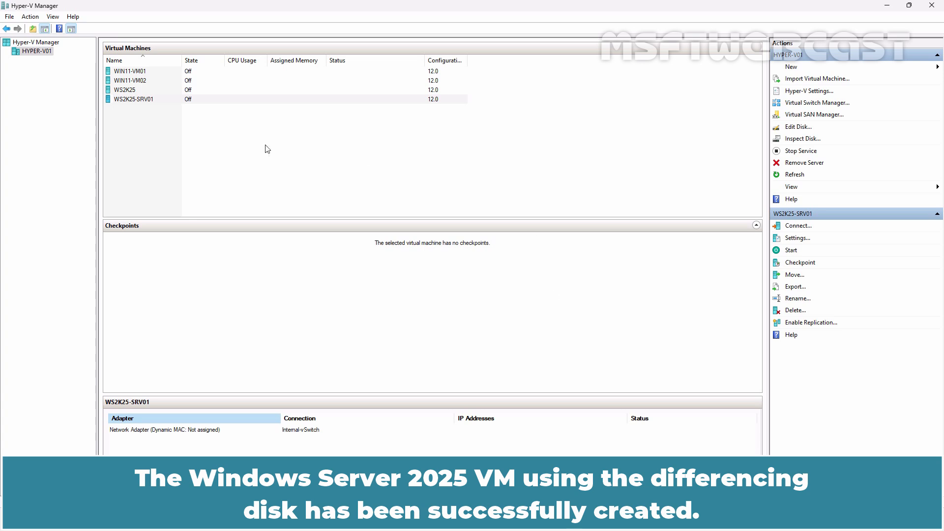
Connect to WS2K25-SRV01 from its context menu in the Virtual Machines list
{"action": "right_click", "coordinate": [133, 98]}
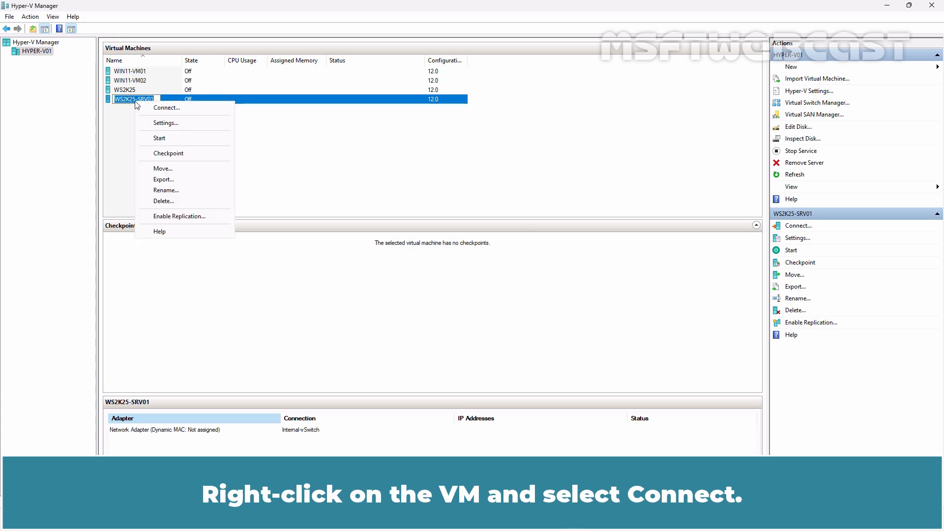
{"action": "left_click", "coordinate": [167, 107]}
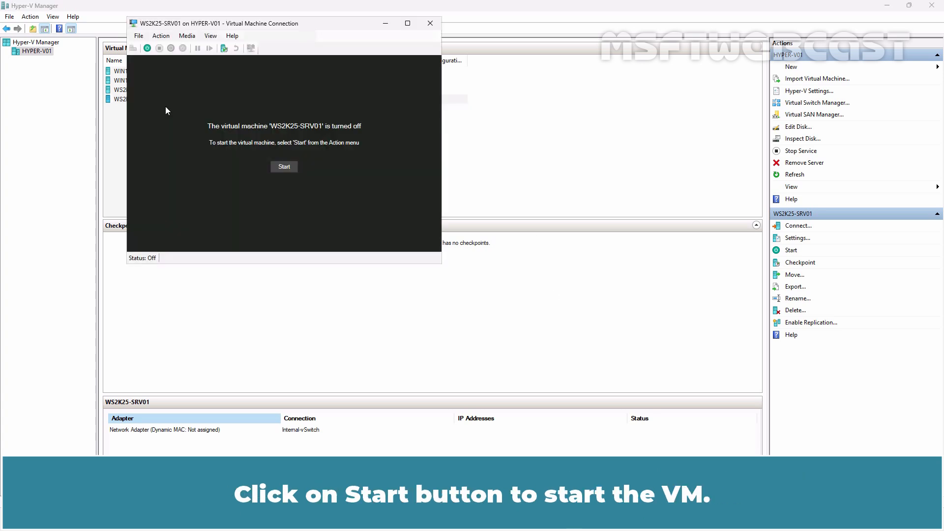
Power on WS2K25-SRV01, accept the default US region and keyboard, and finish with the administrator password
{"action": "left_click", "coordinate": [284, 166]}
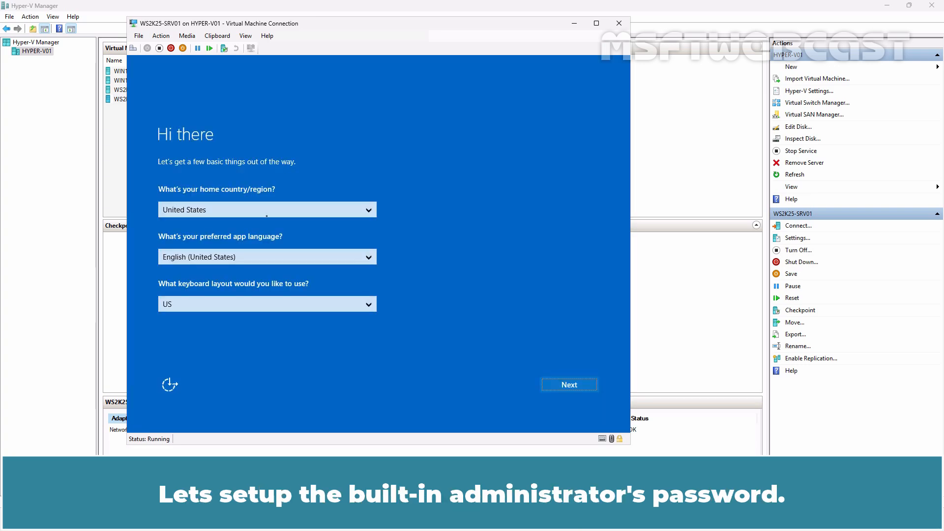
{"action": "left_click", "coordinate": [568, 385]}
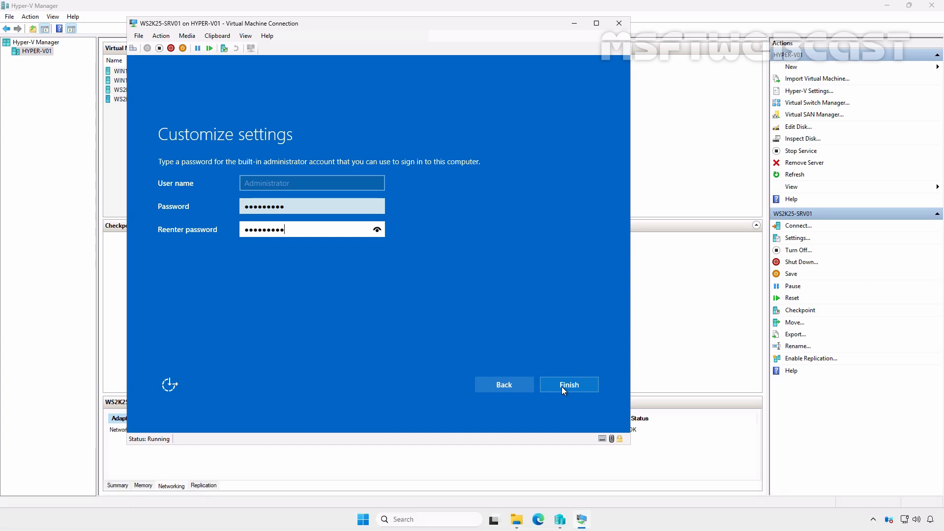
{"action": "left_click", "coordinate": [568, 384]}
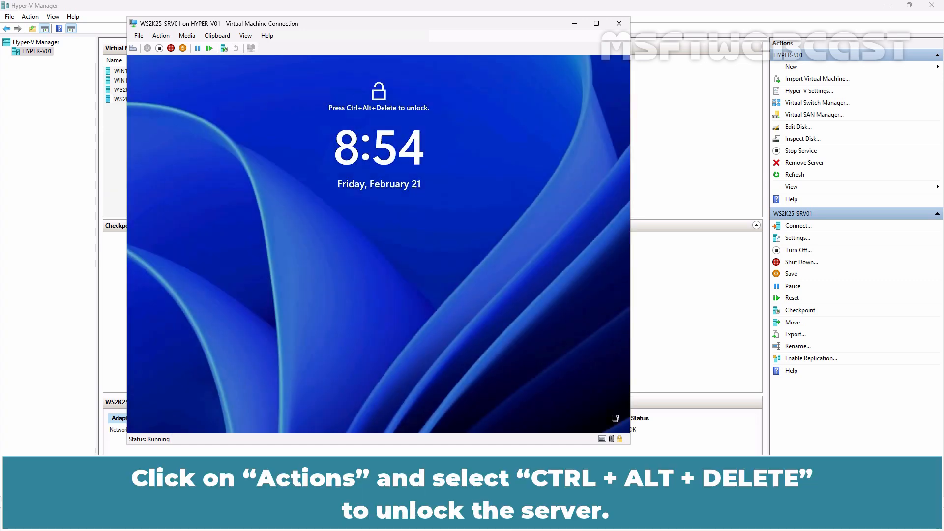
Send Ctrl+Alt+Delete via the Action menu and enter the administrator password to sign in
{"action": "left_click", "coordinate": [161, 35]}
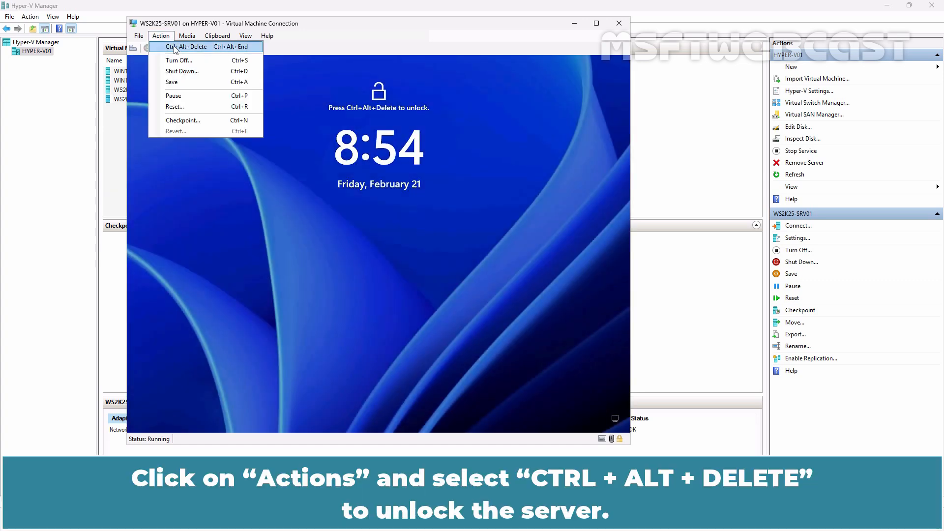
{"action": "left_click", "coordinate": [187, 46]}
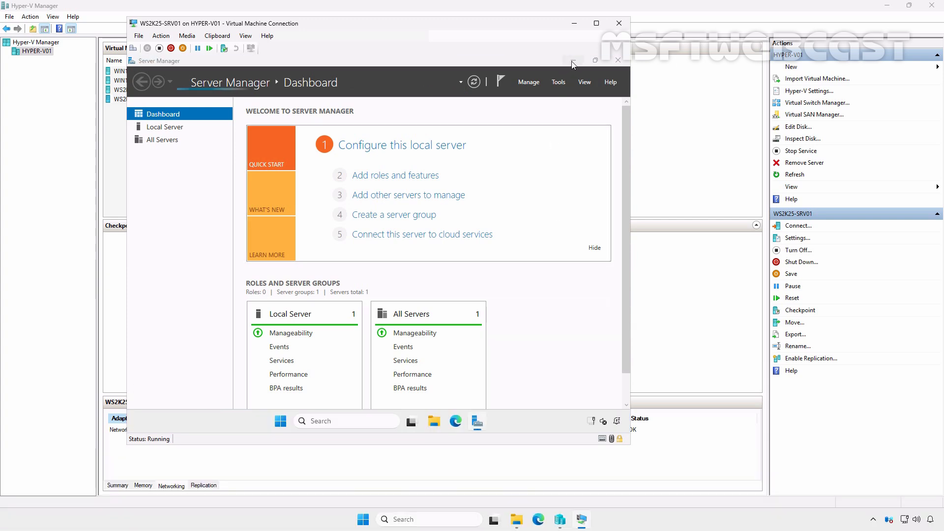
{"action": "type", "text": "ap"}
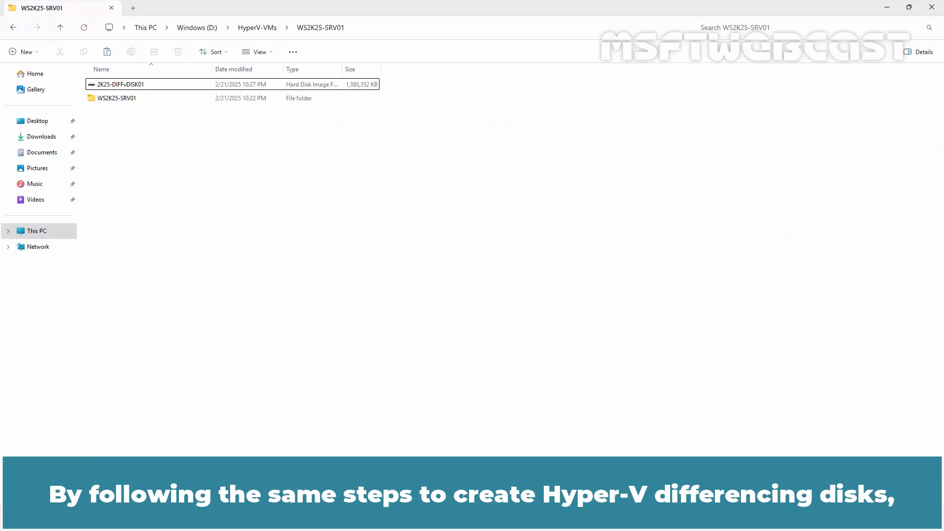
Browse to WS2K25's Virtual Hard Disks folder and compare the parent disk with the ~1,609,728 KB 2K25-DIFFvDISK01
{"action": "left_click", "coordinate": [120, 84]}
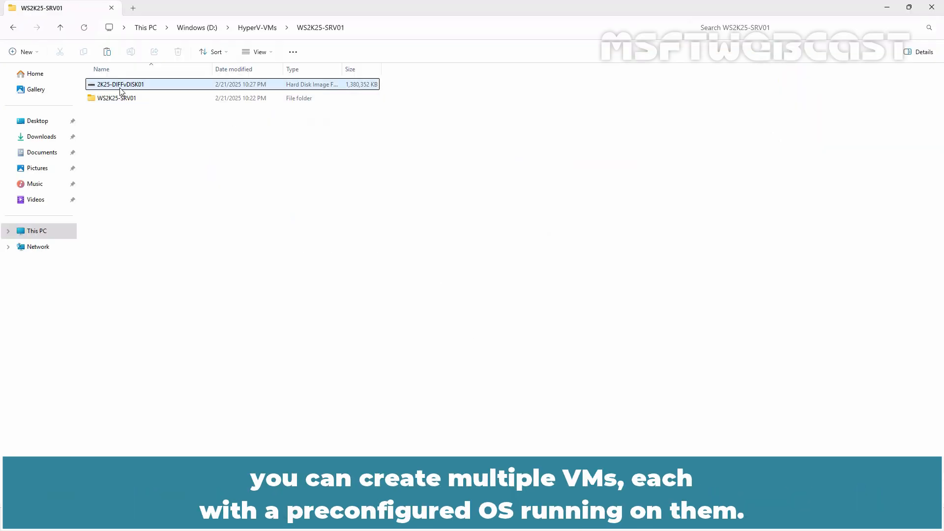
{"action": "left_click", "coordinate": [120, 83]}
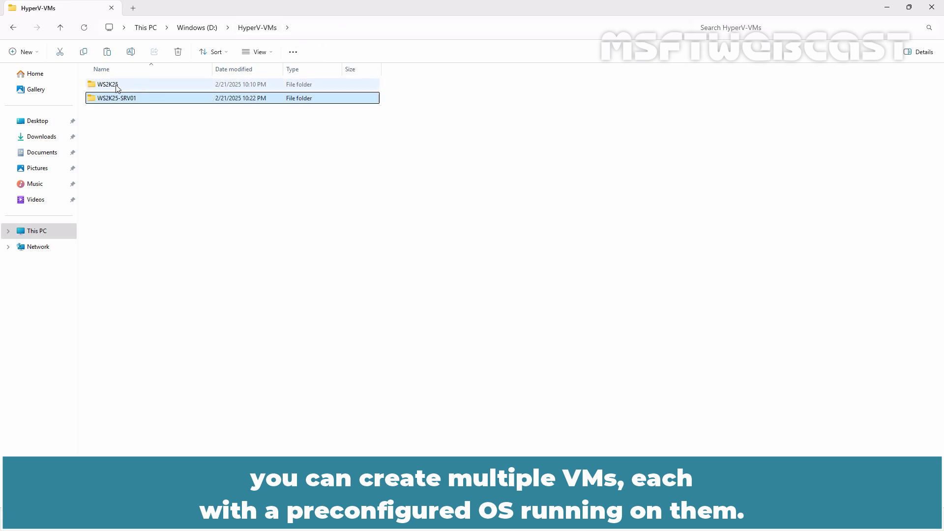
{"action": "double_click", "coordinate": [106, 84]}
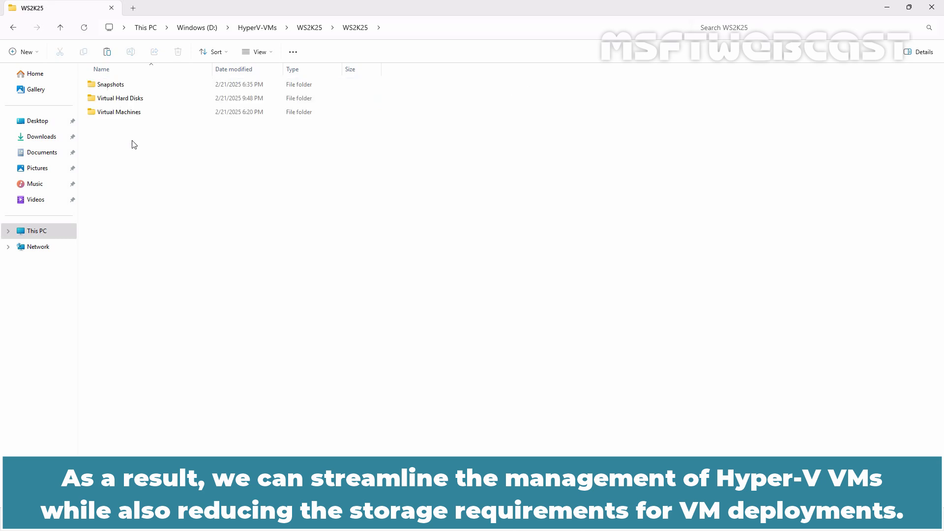
{"action": "double_click", "coordinate": [120, 98]}
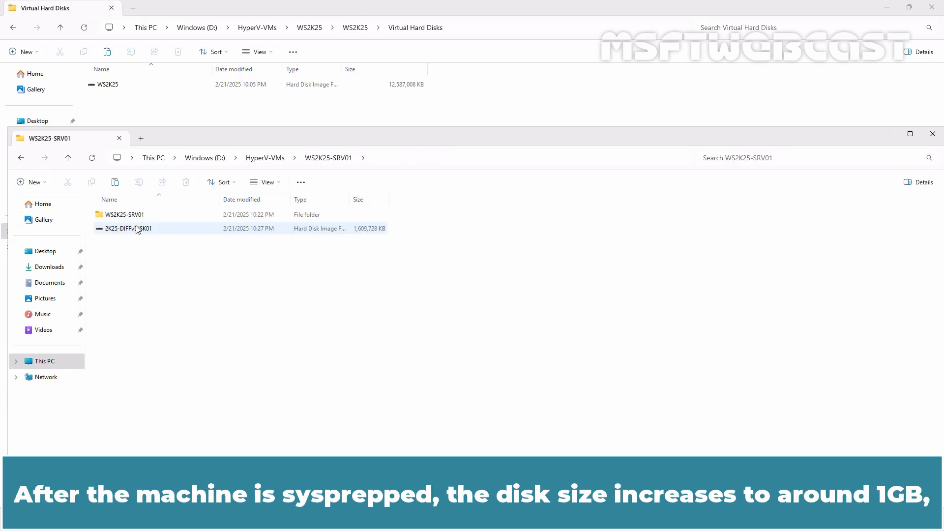
{"action": "left_click", "coordinate": [128, 228]}
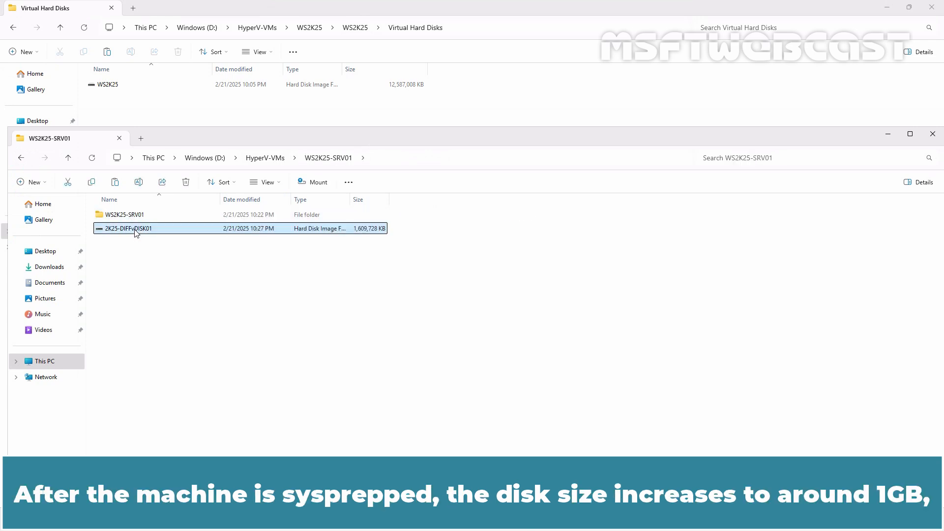